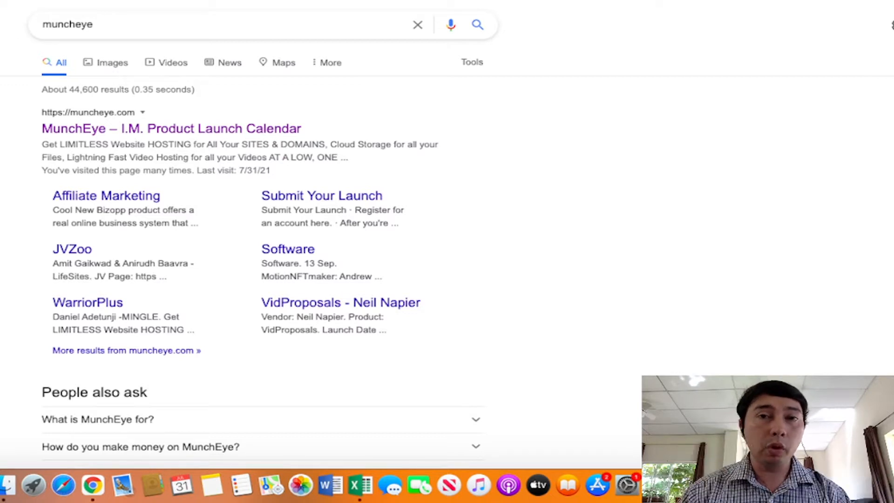
mouse_move(37, 191)
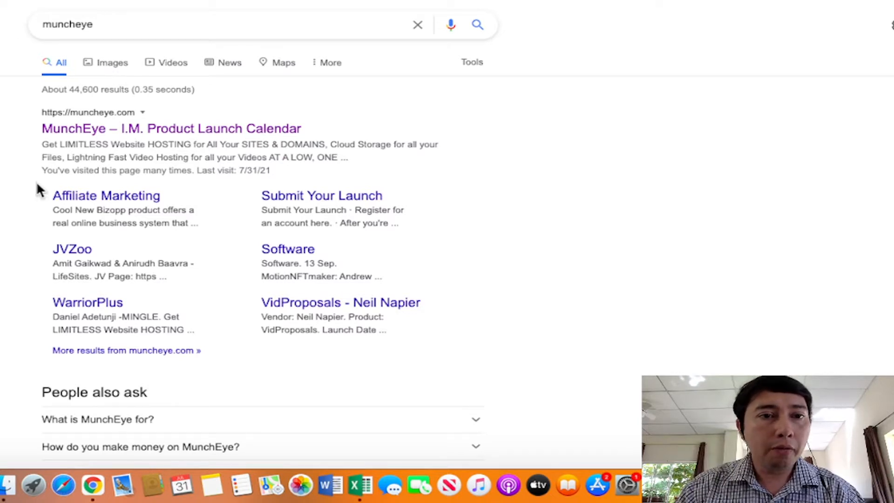
mouse_move(567, 149)
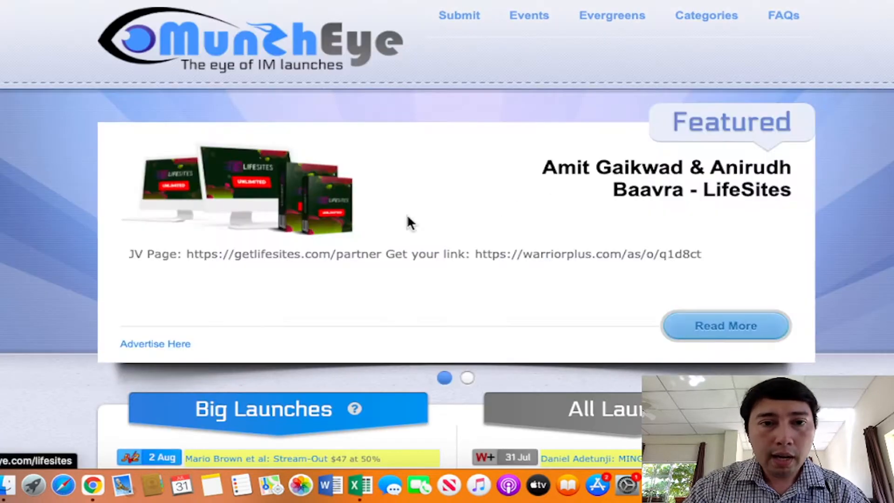
Scroll down the MunchEye Big Launches list to The Loci Cycle entry on 26 Oct.
scroll(down, 3)
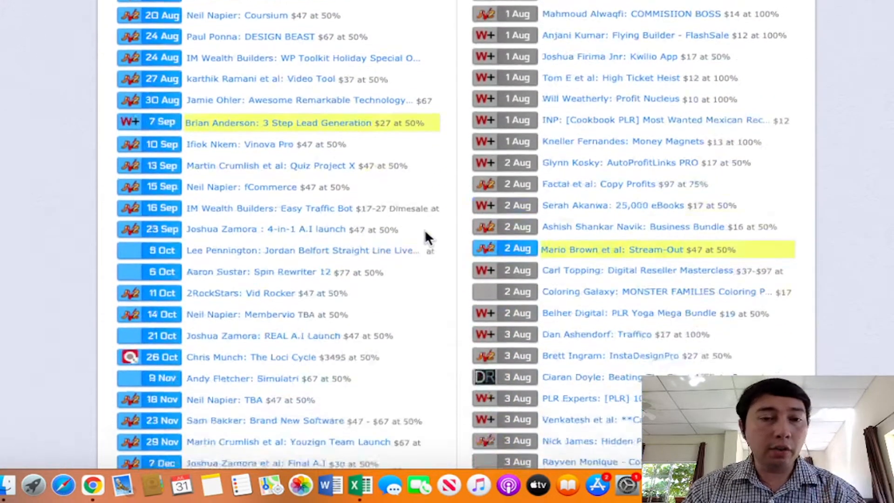
scroll(down, 3)
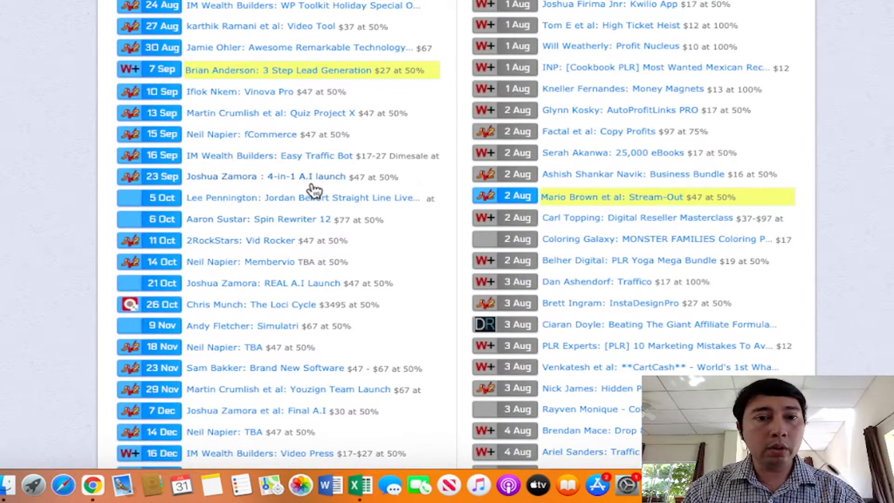
scroll(down, 3)
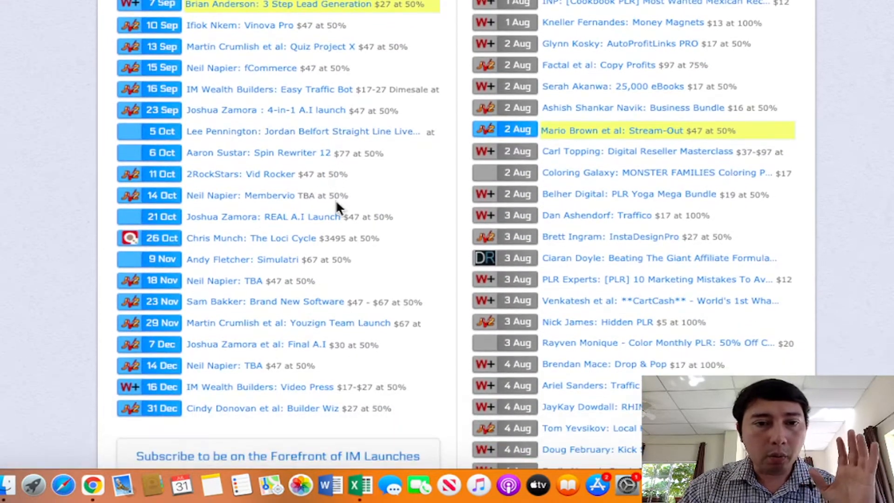
mouse_move(234, 242)
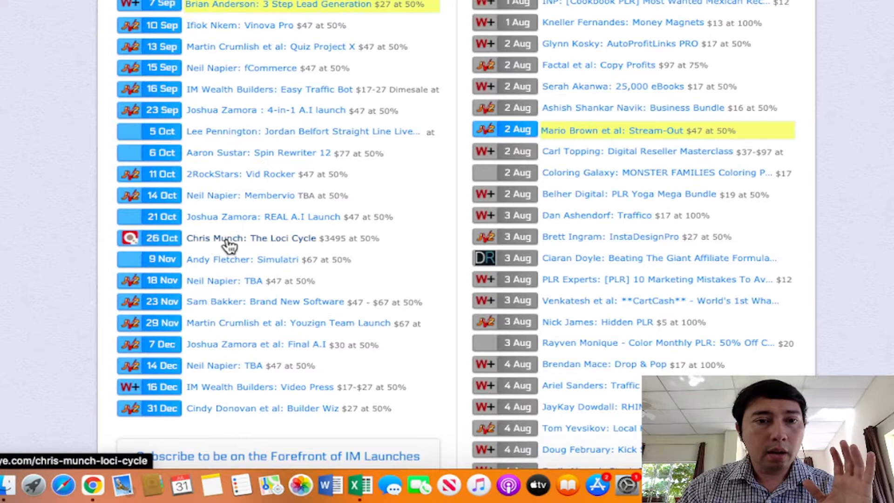
Open The Loci Cycle launch details and bring up the link options for its JV Page address.
click(251, 237)
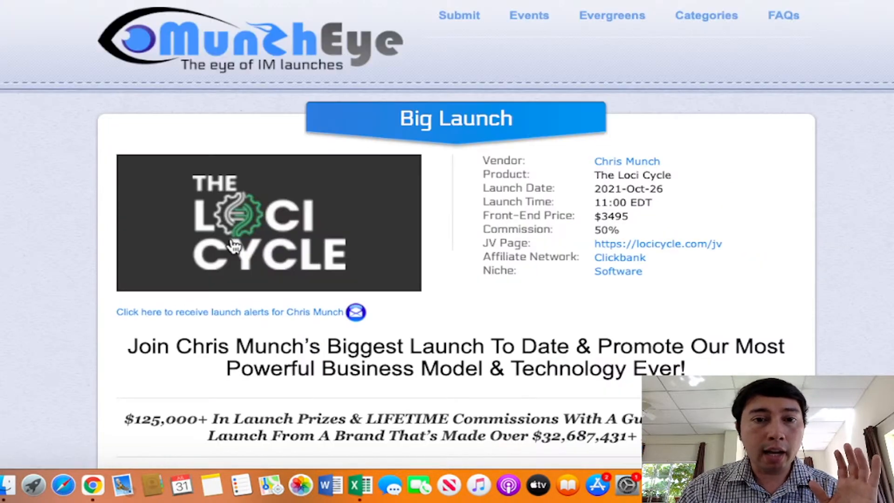
mouse_move(635, 230)
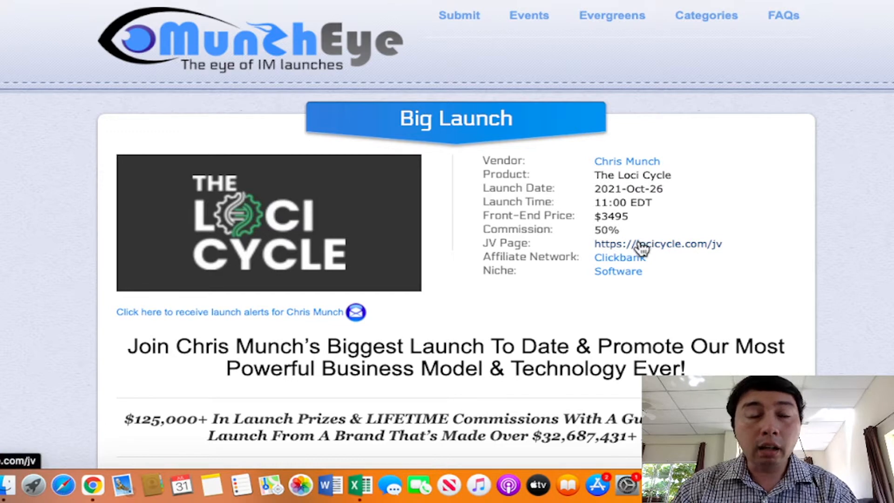
mouse_move(565, 235)
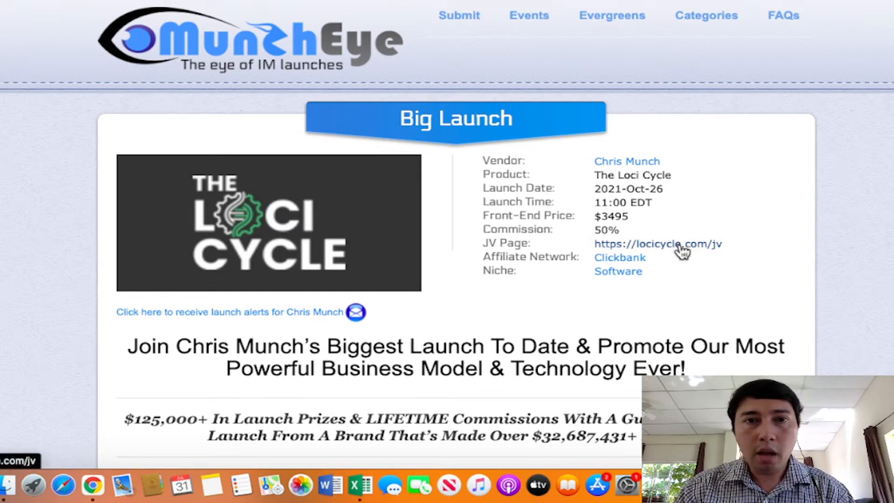
right_click(658, 243)
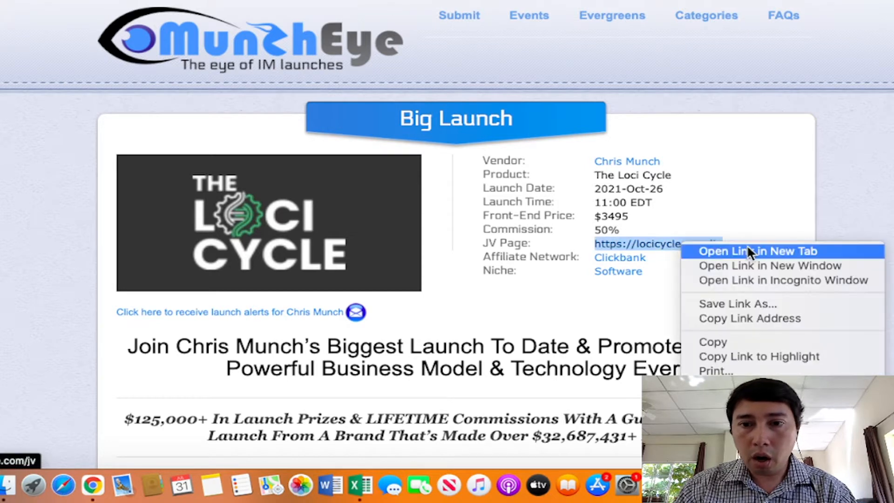
View the Loci Cycle JV page in a new tab, dismiss the popup, and review the video, $1,600+ commissions and prizes.
click(756, 251)
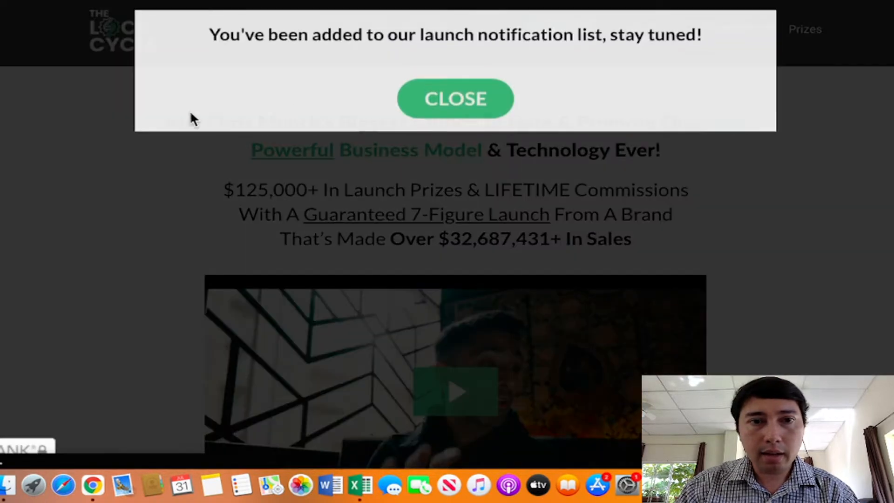
mouse_move(455, 100)
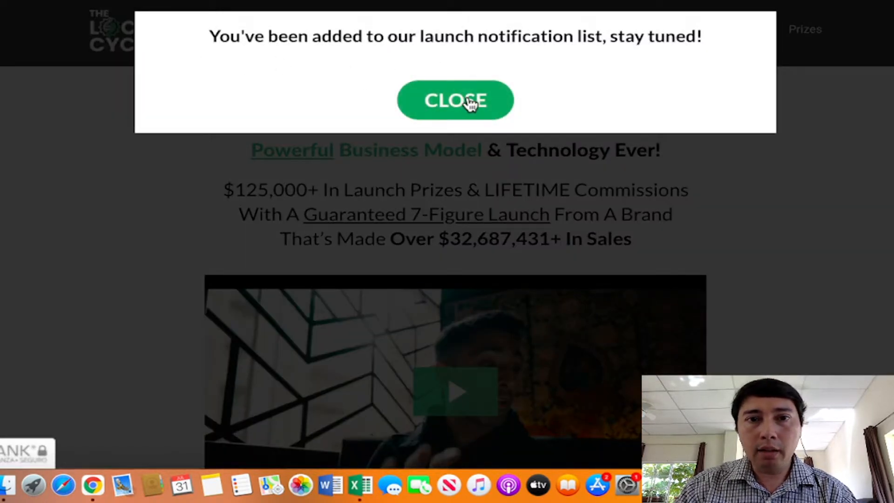
click(455, 99)
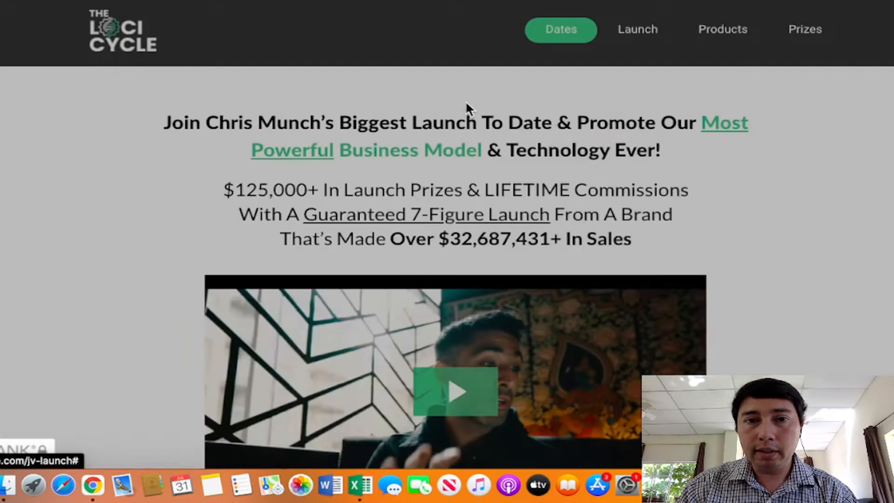
scroll(down, 3)
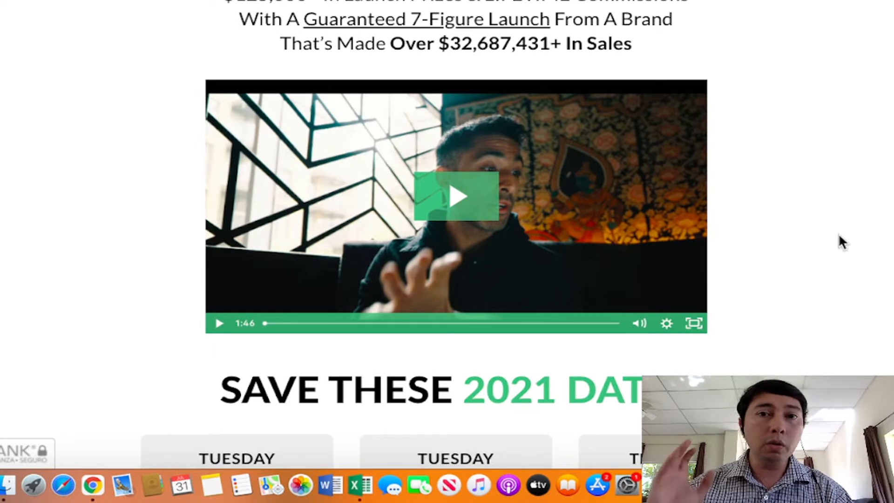
mouse_move(865, 240)
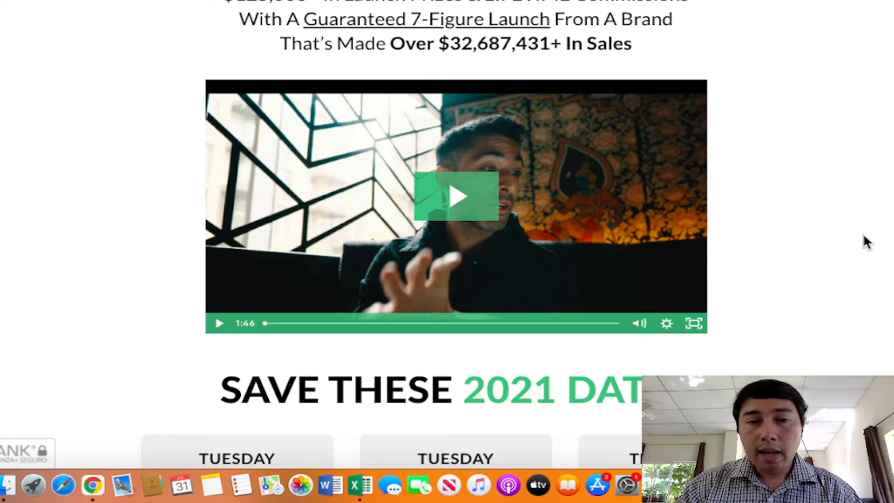
scroll(up, 3)
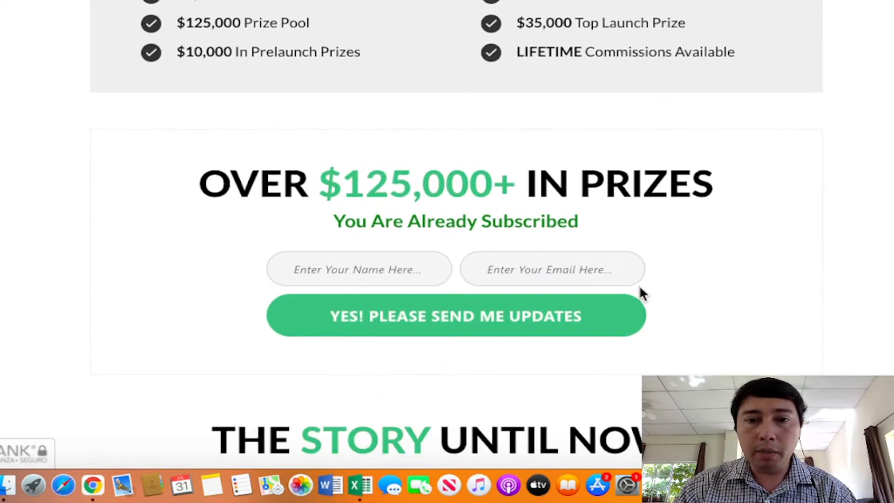
mouse_move(865, 274)
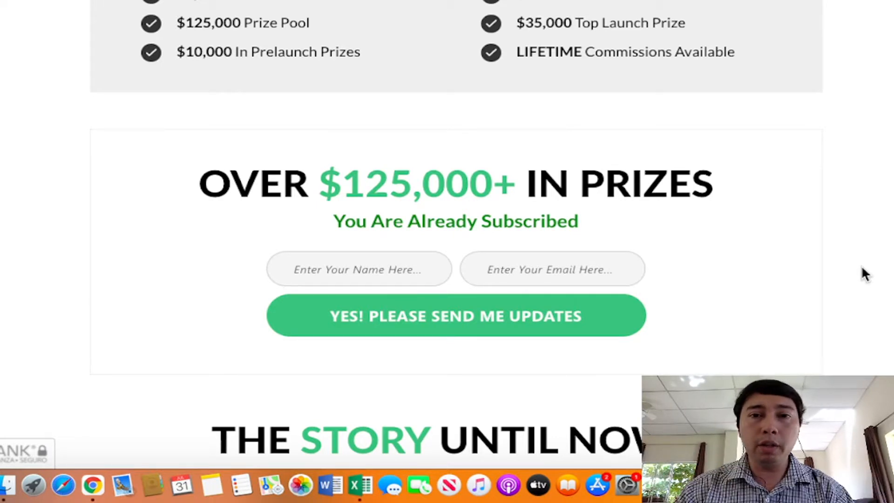
scroll(up, 3)
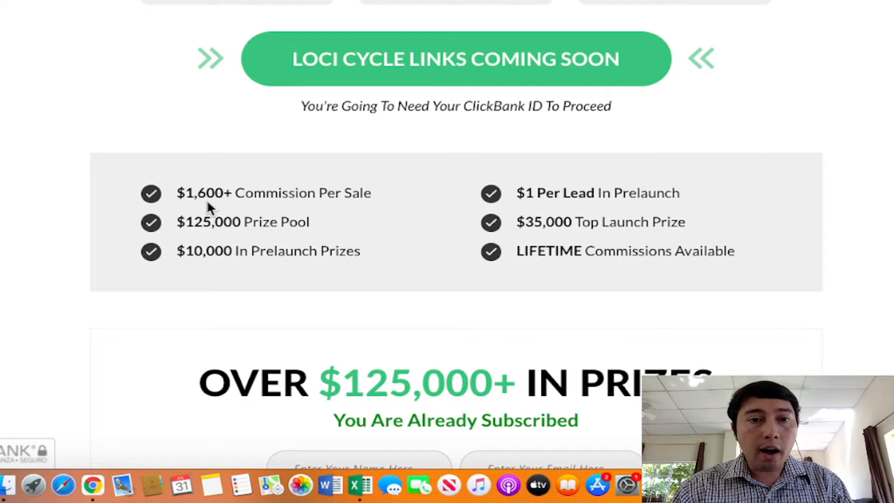
mouse_move(389, 222)
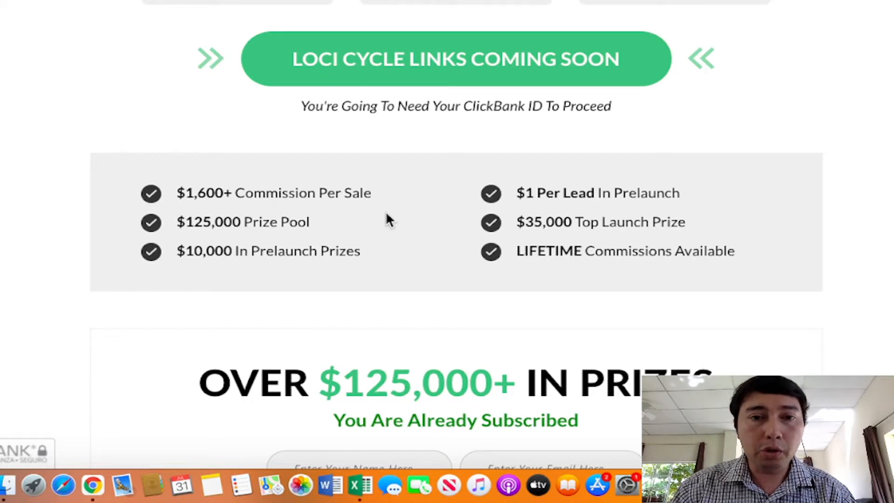
scroll(down, 3)
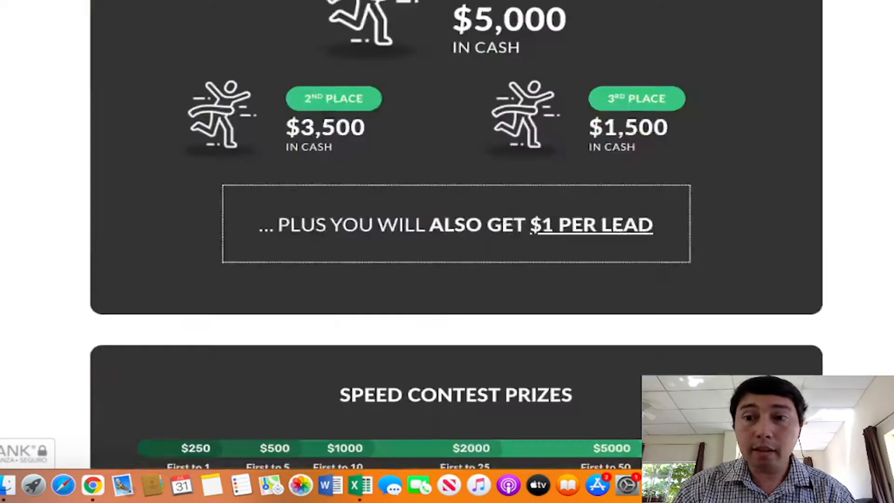
scroll(down, 3)
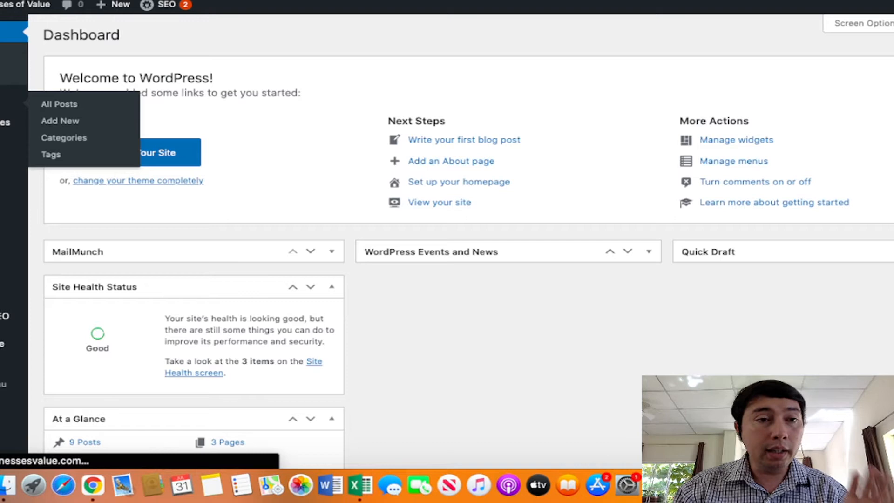
Browse All Posts with their SEO scores, then begin editing the Loci Cycle Review post.
click(59, 104)
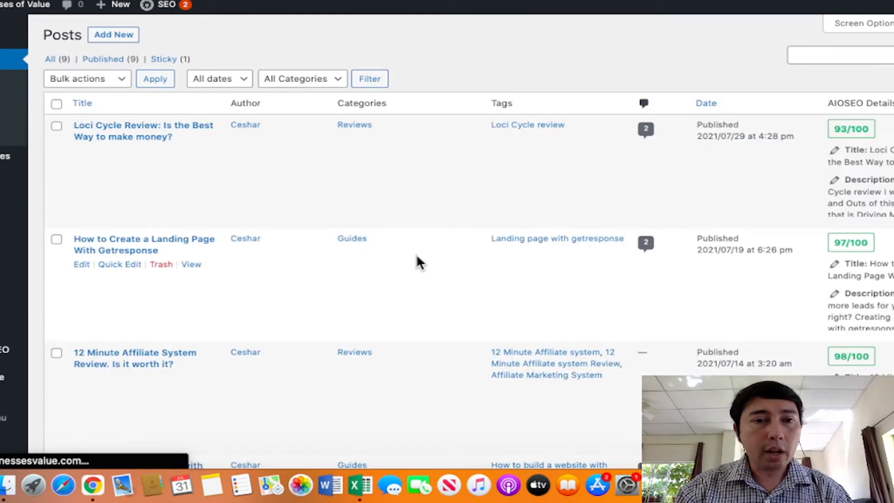
scroll(down, 3)
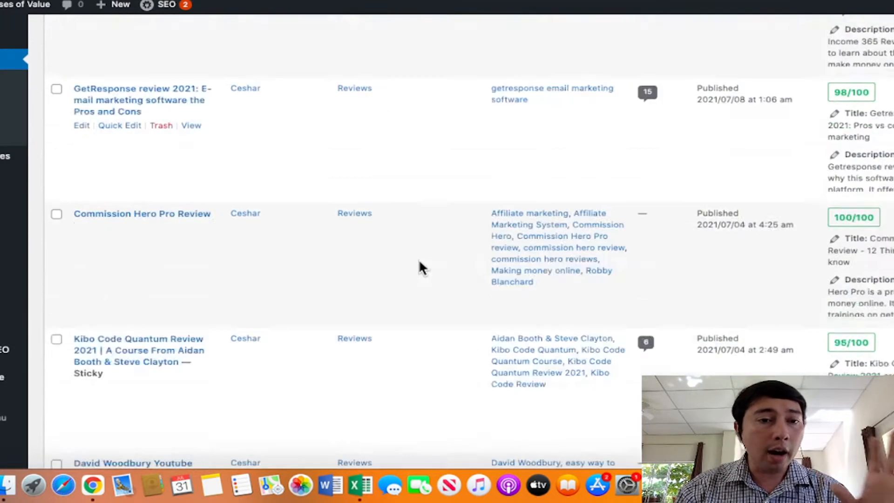
scroll(down, 3)
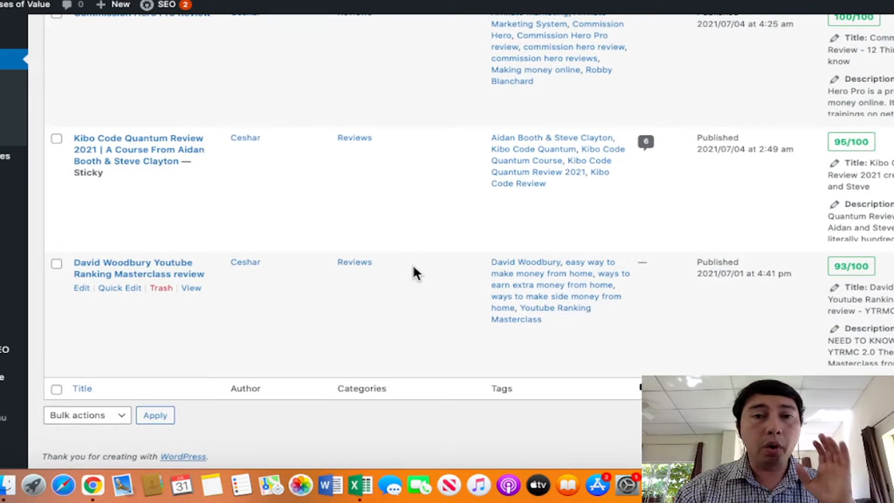
scroll(up, 3)
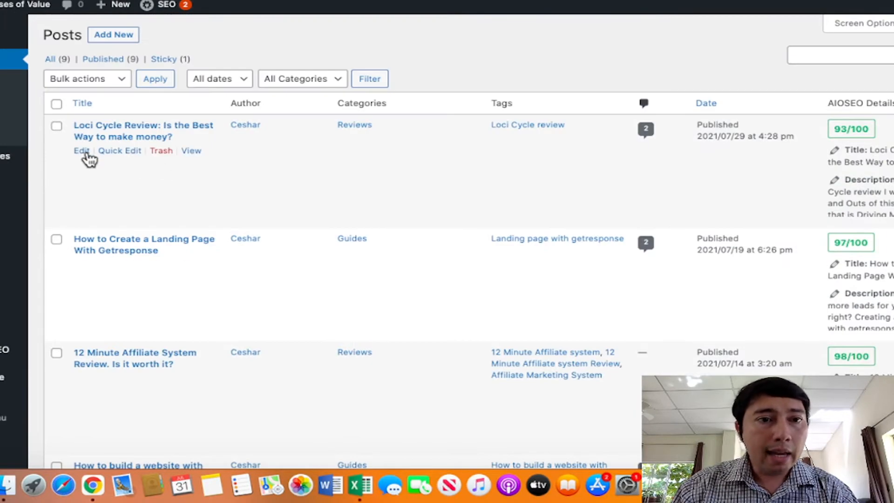
click(81, 151)
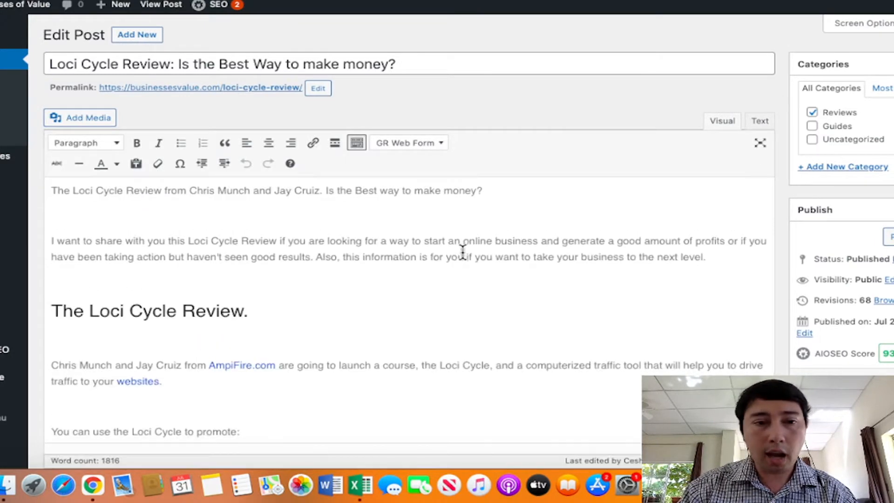
mouse_move(379, 215)
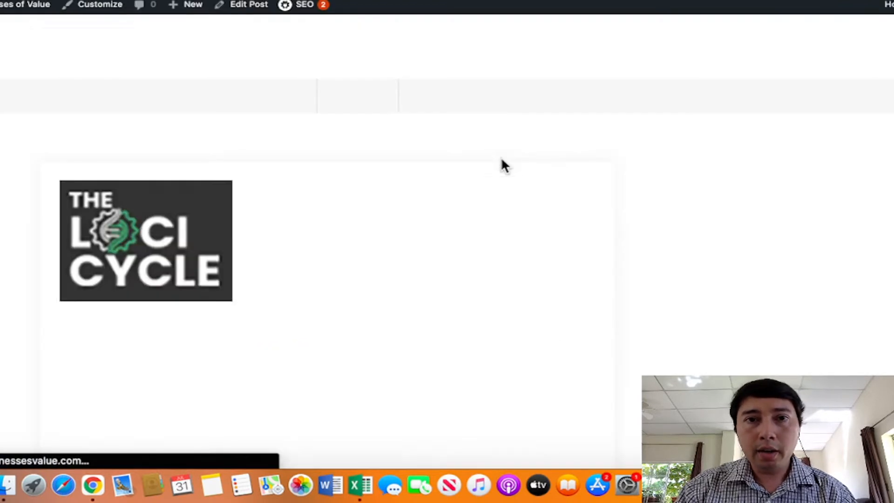
Scroll through the live Loci Cycle Review post down to its comments and back toward the top.
scroll(down, 3)
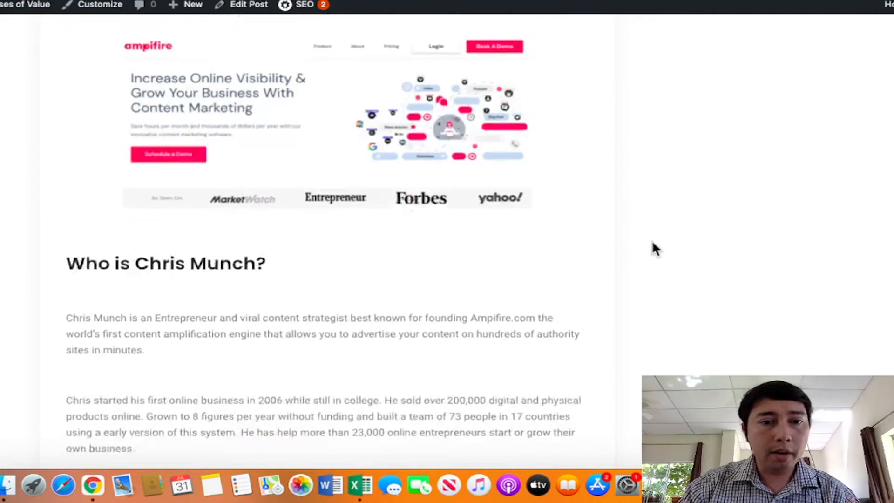
scroll(down, 3)
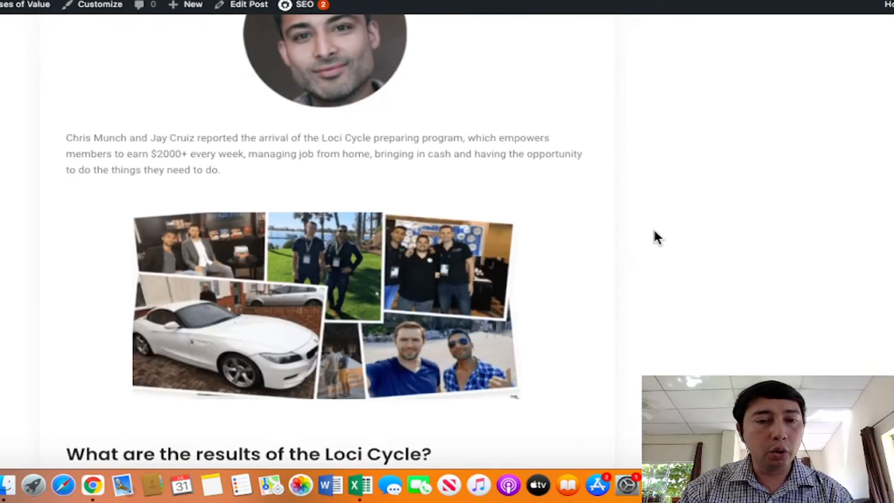
scroll(down, 3)
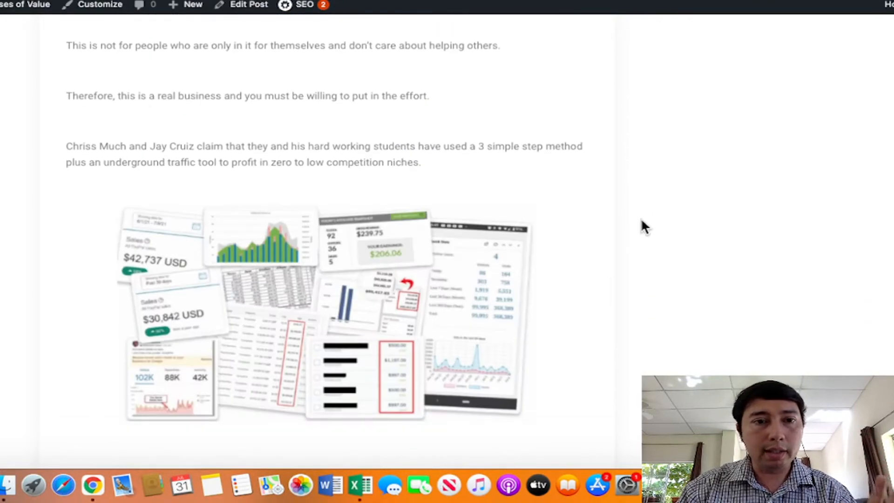
scroll(down, 3)
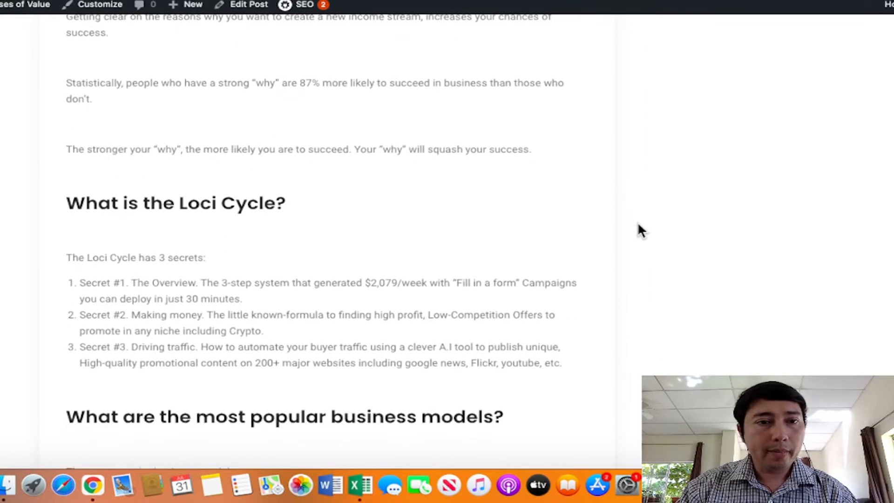
scroll(down, 3)
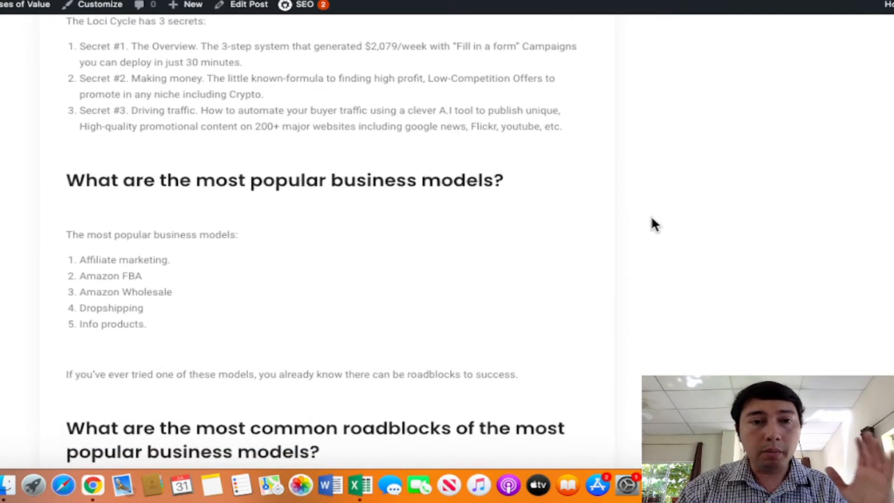
scroll(down, 3)
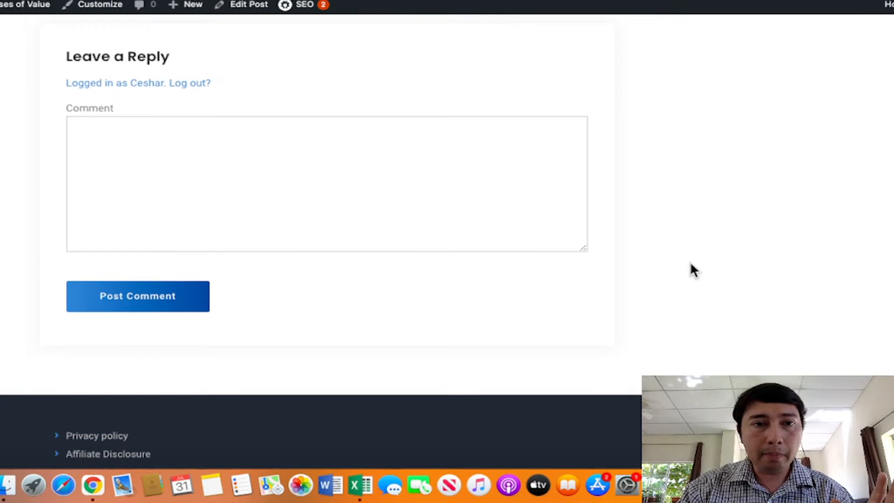
scroll(up, 3)
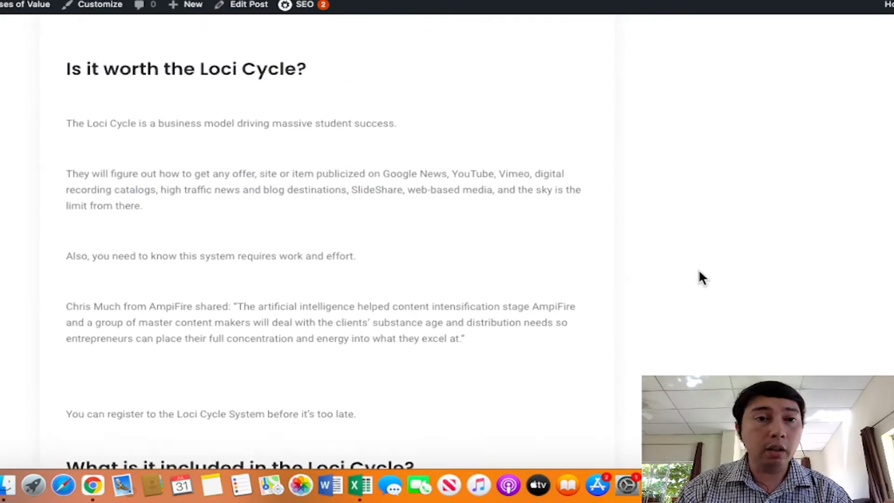
scroll(down, 3)
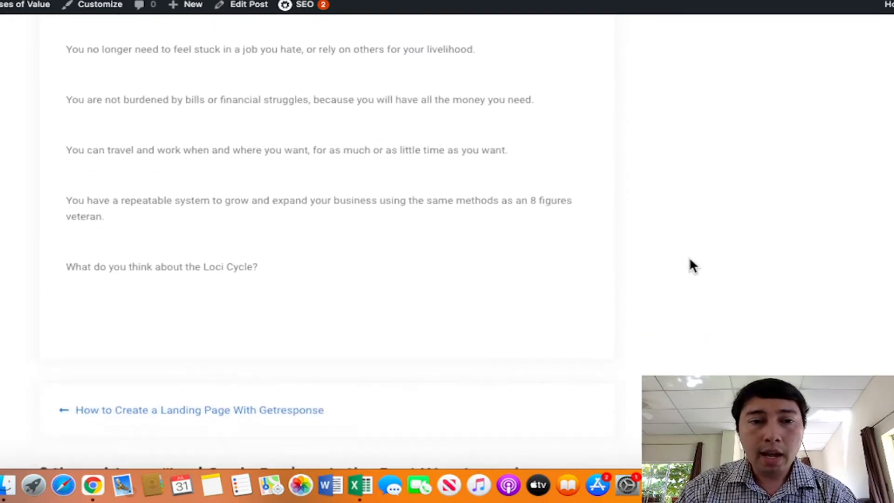
scroll(down, 3)
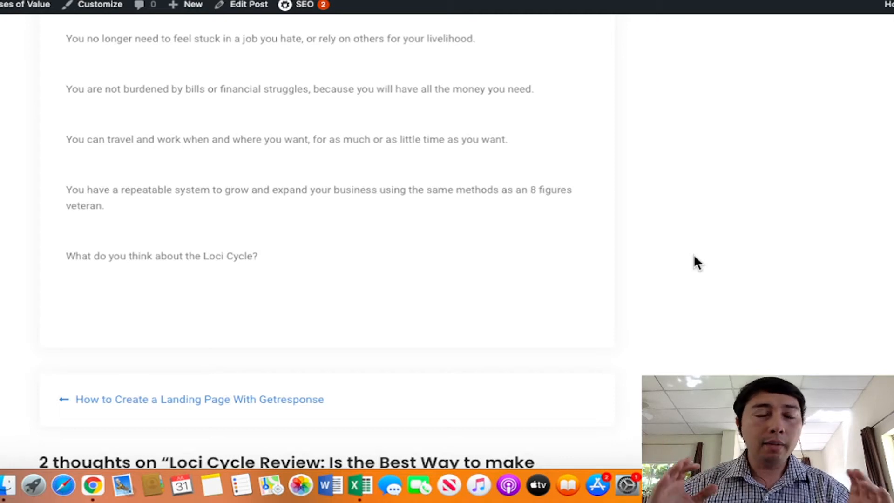
mouse_move(598, 193)
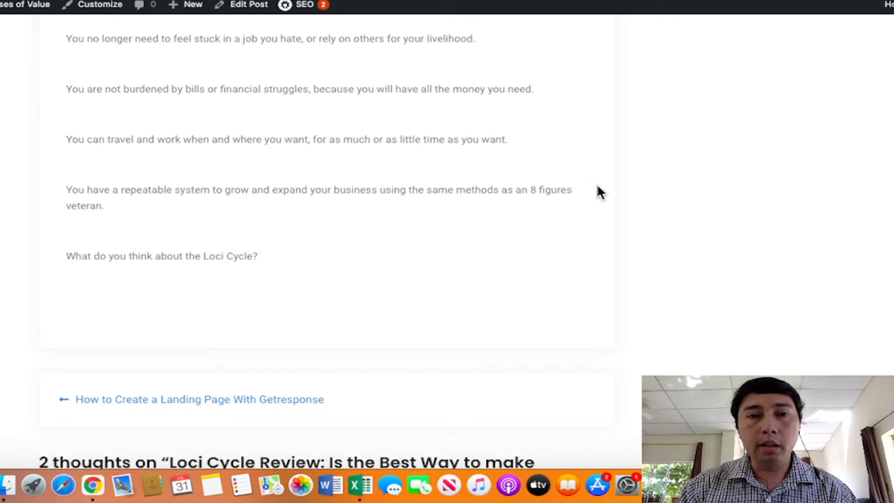
scroll(up, 3)
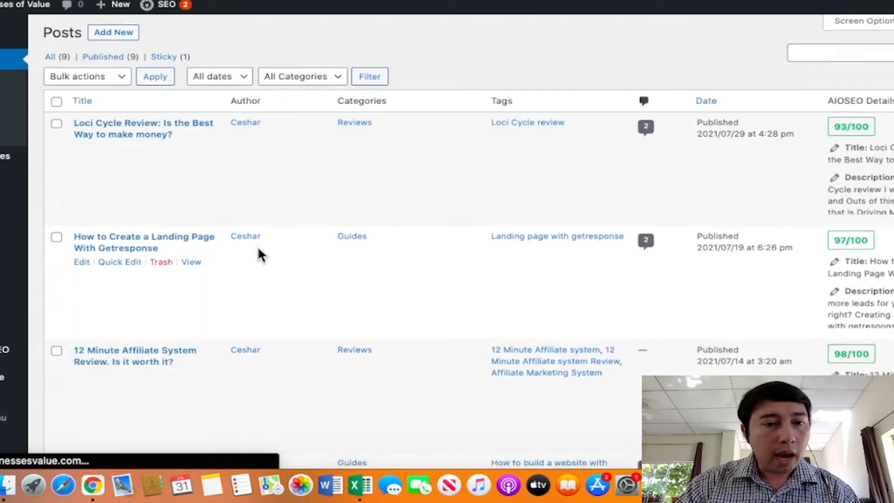
View the live Commission Hero Pro Review post via its permalink and scroll through its content.
scroll(down, 3)
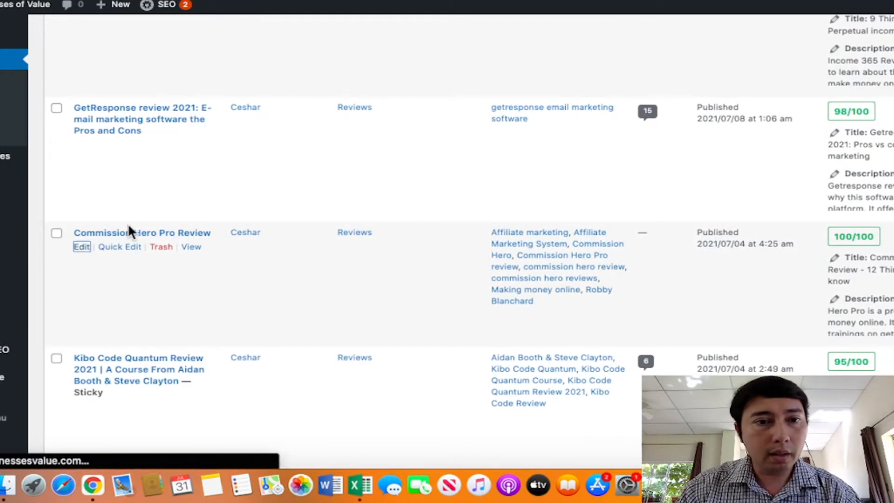
click(82, 246)
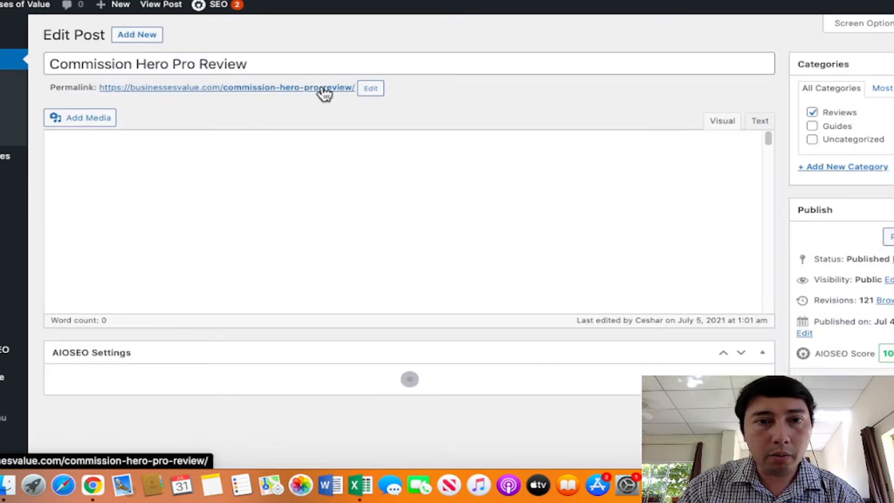
click(226, 88)
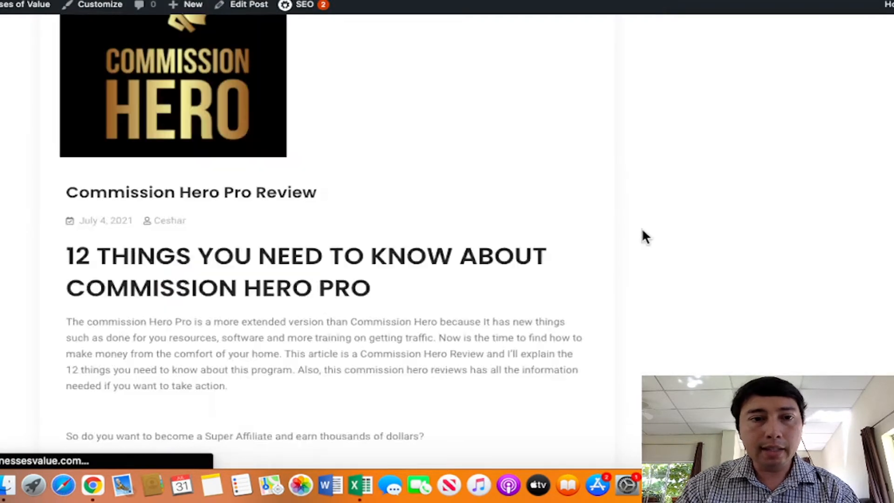
scroll(down, 3)
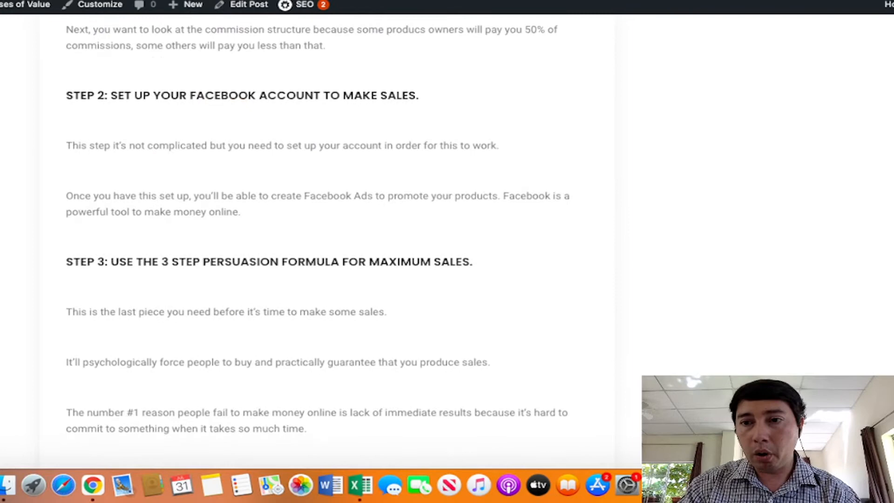
scroll(up, 3)
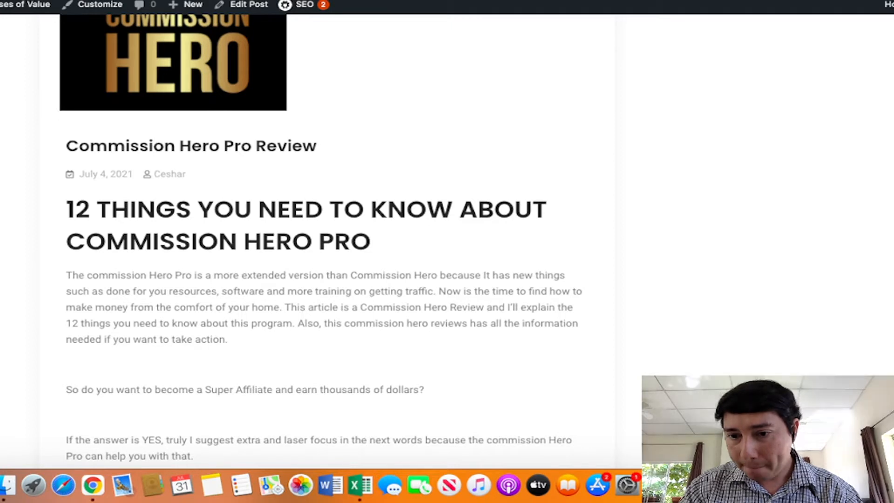
scroll(down, 3)
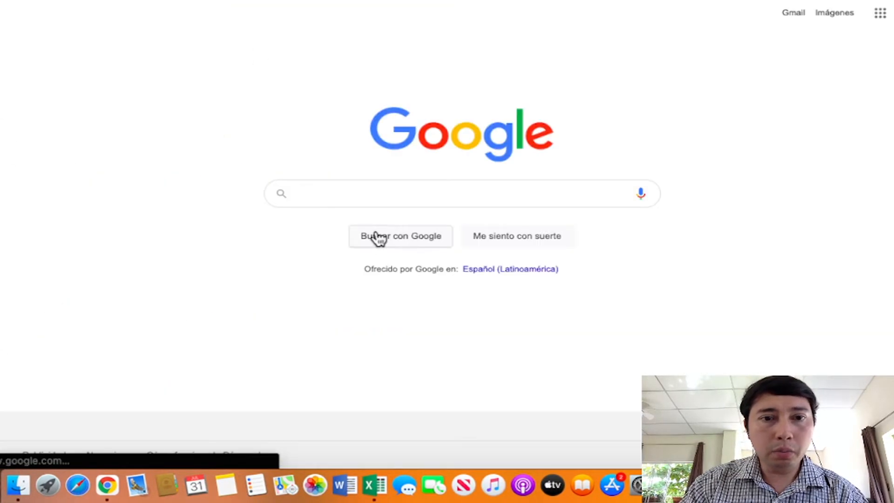
Search Google for 'commission hero pro' and scroll through the results including page 2.
text(commission hero pro)
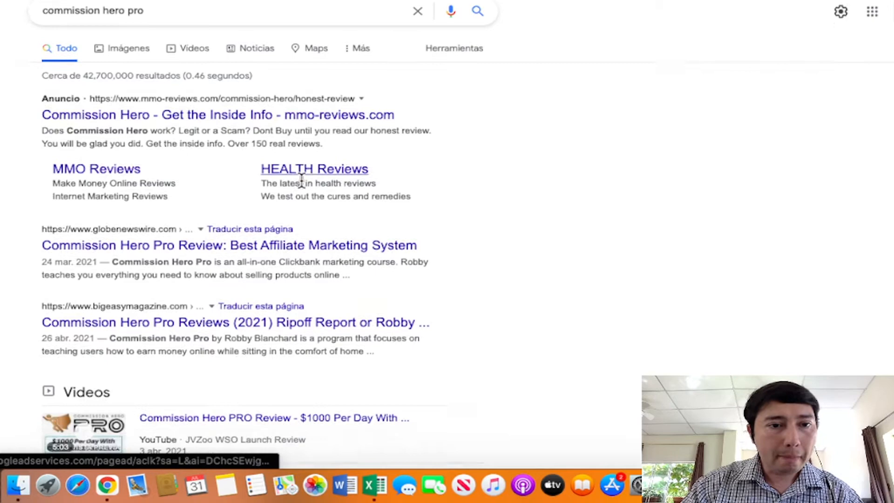
scroll(down, 3)
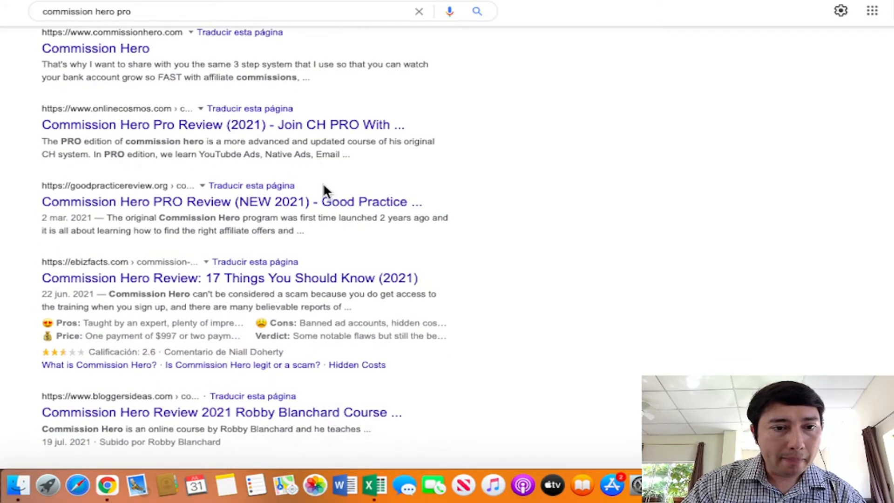
scroll(down, 3)
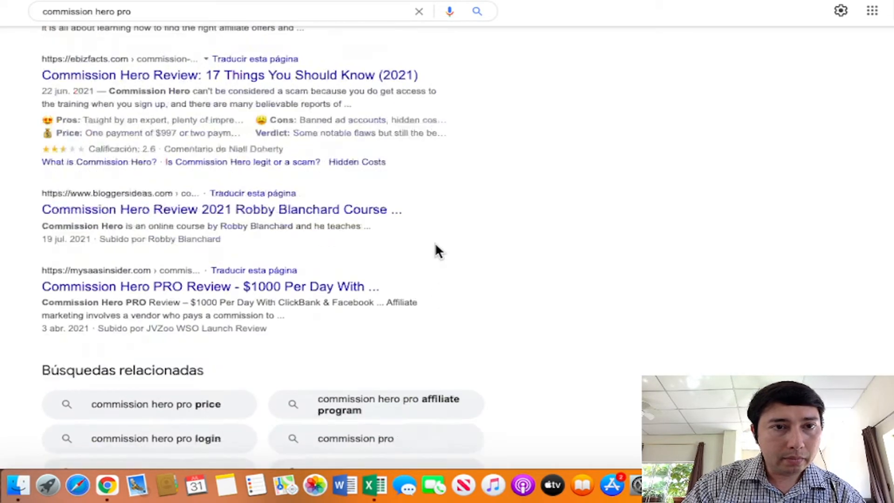
scroll(up, 3)
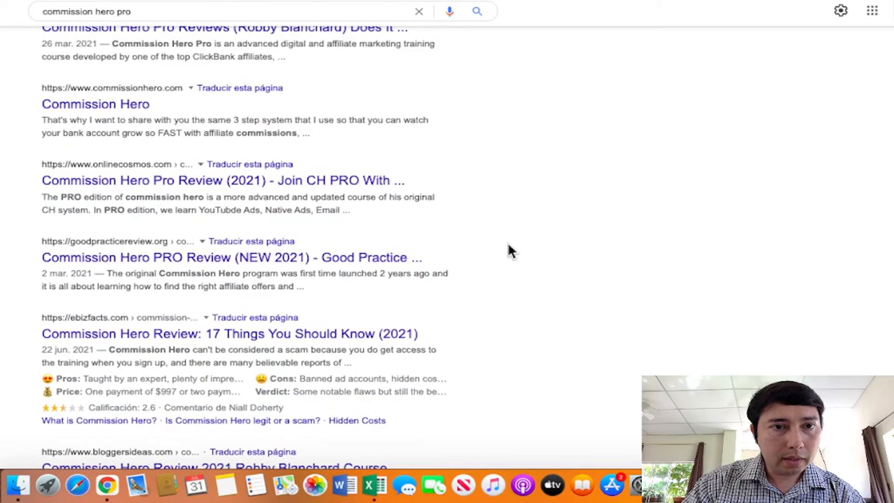
scroll(up, 3)
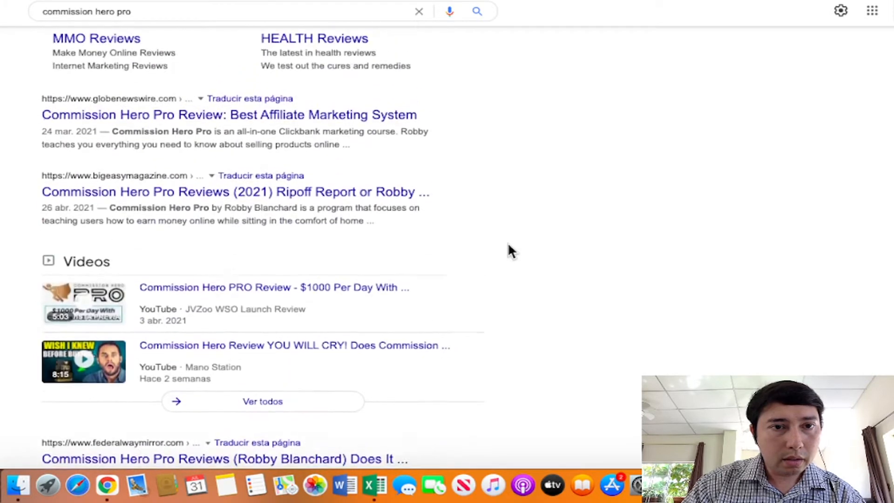
scroll(up, 3)
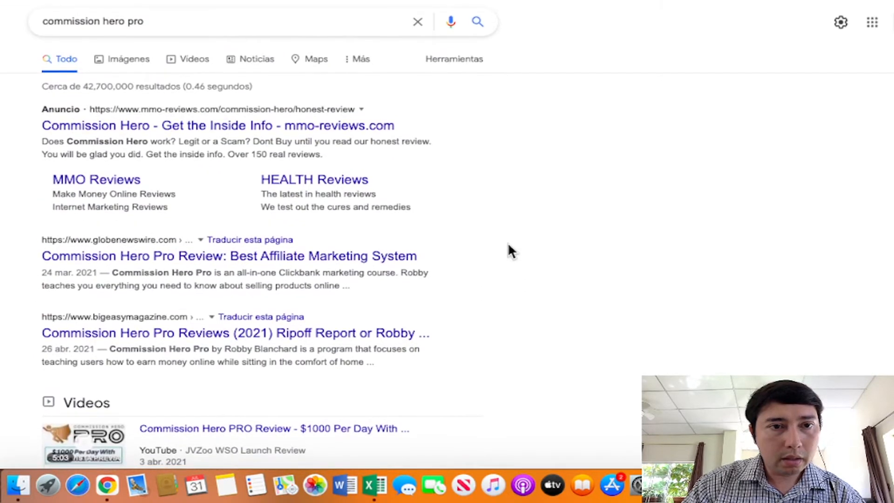
scroll(down, 3)
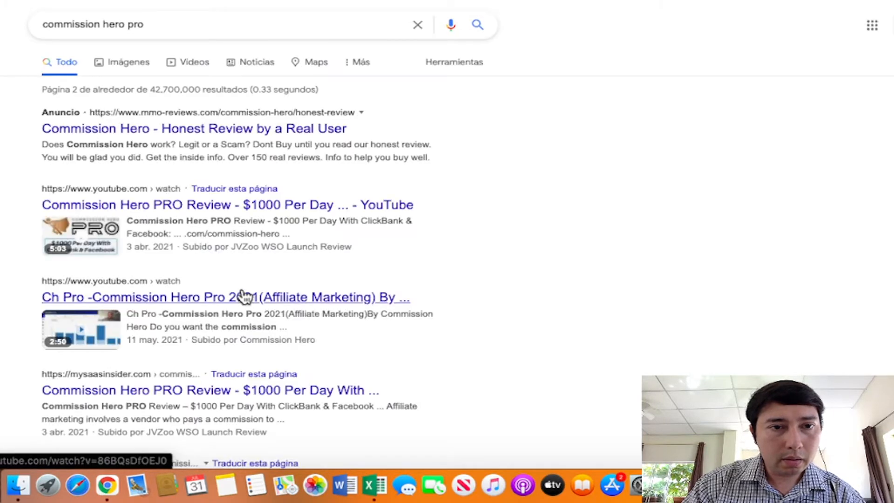
scroll(down, 3)
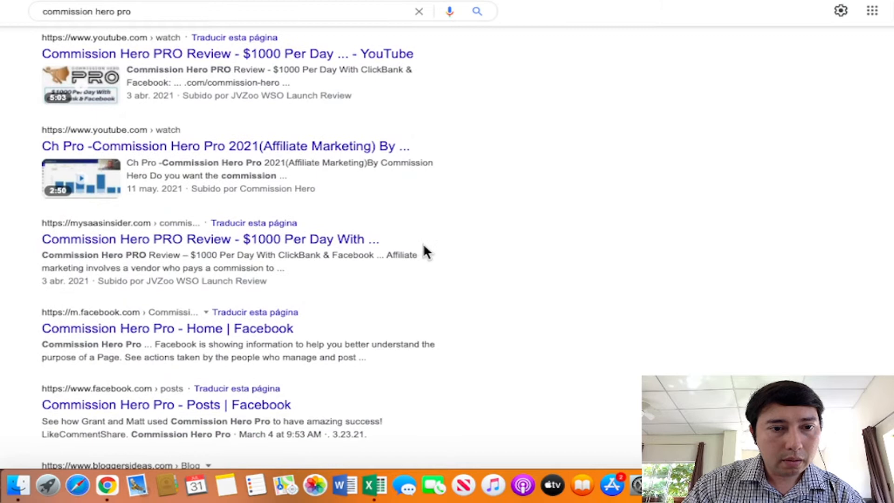
scroll(up, 3)
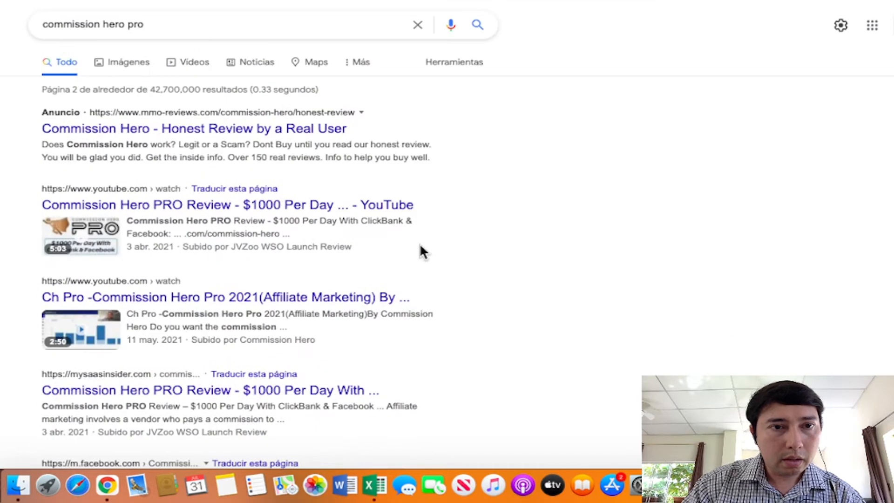
click(171, 24)
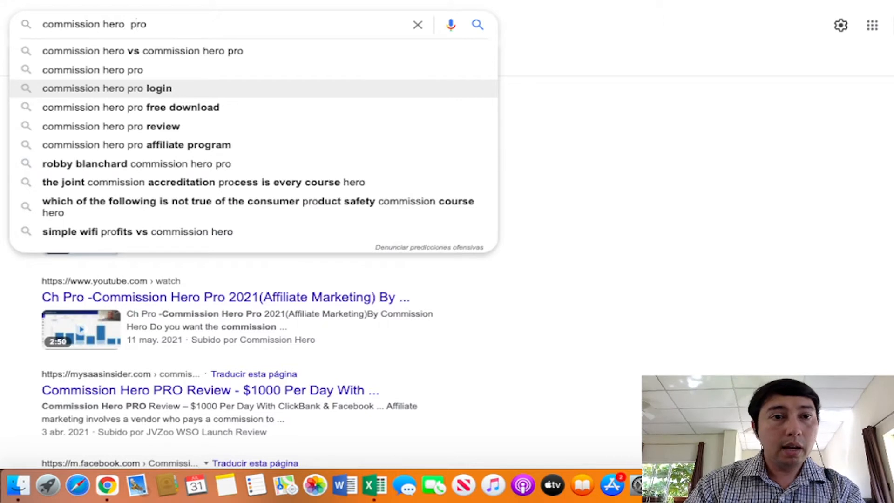
Search Google for 'commission hero pro review' and scroll the results down to the businessesvalue.com listing.
text(revi)
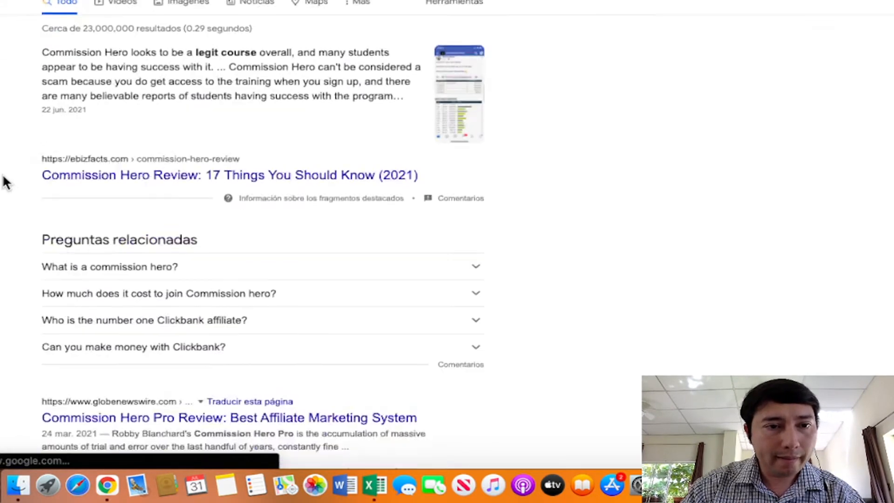
scroll(down, 3)
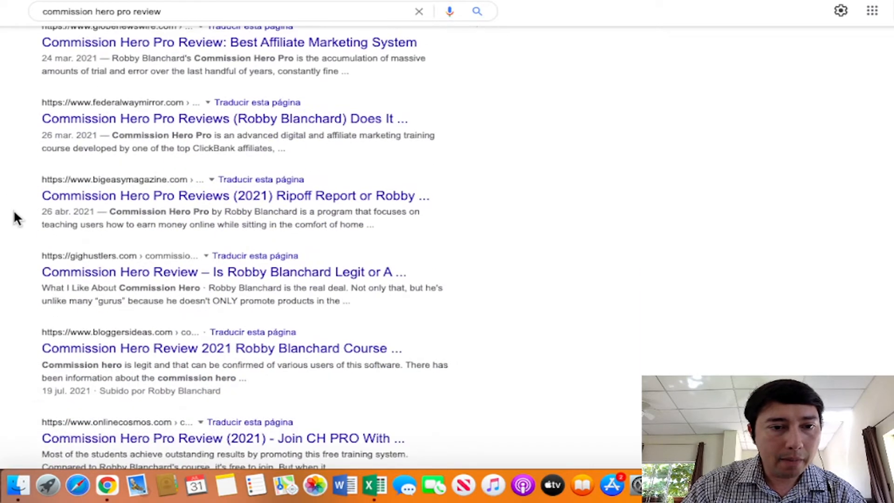
scroll(up, 3)
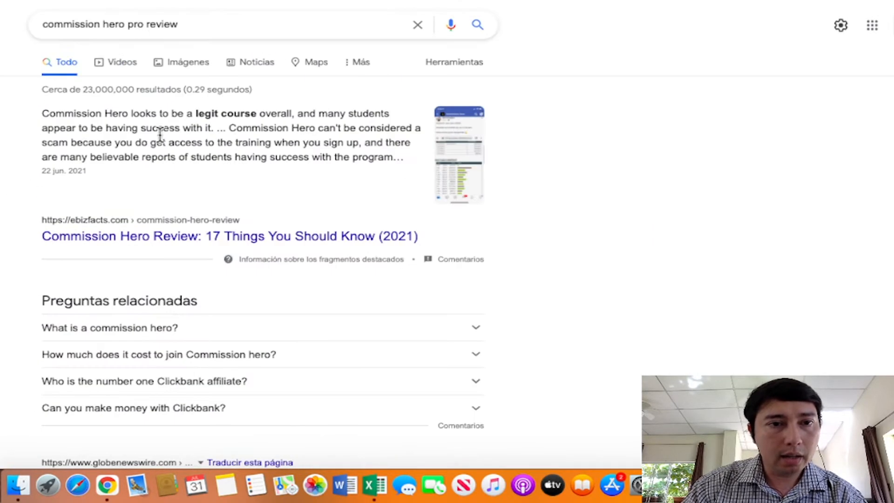
mouse_move(484, 215)
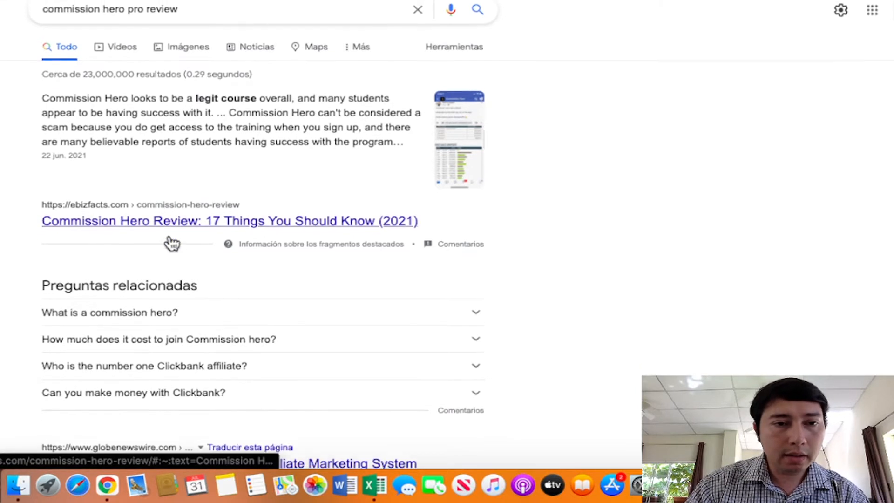
scroll(down, 3)
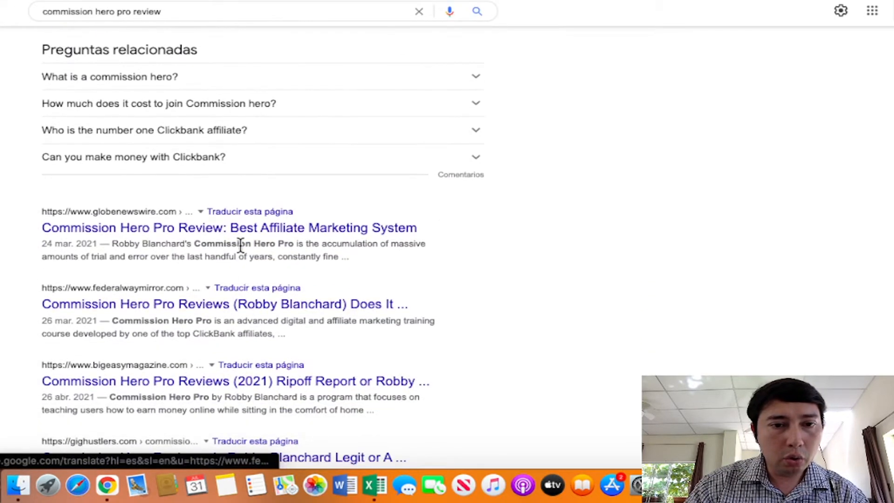
scroll(down, 3)
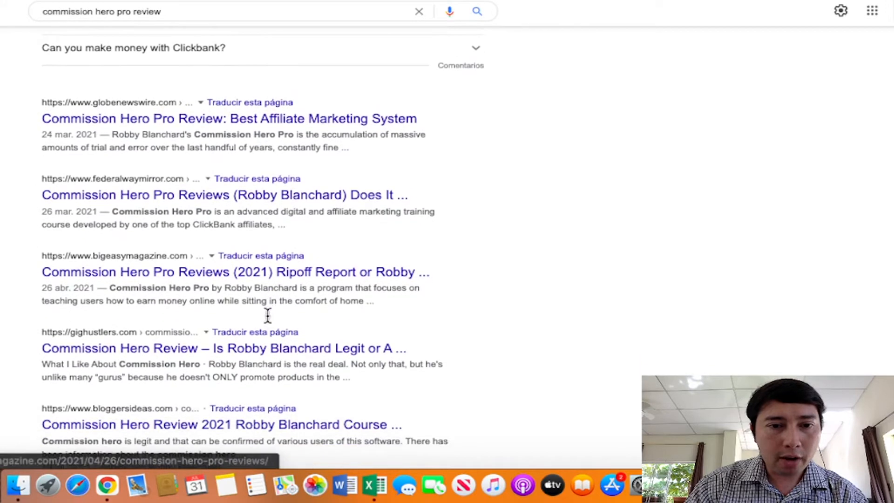
scroll(down, 3)
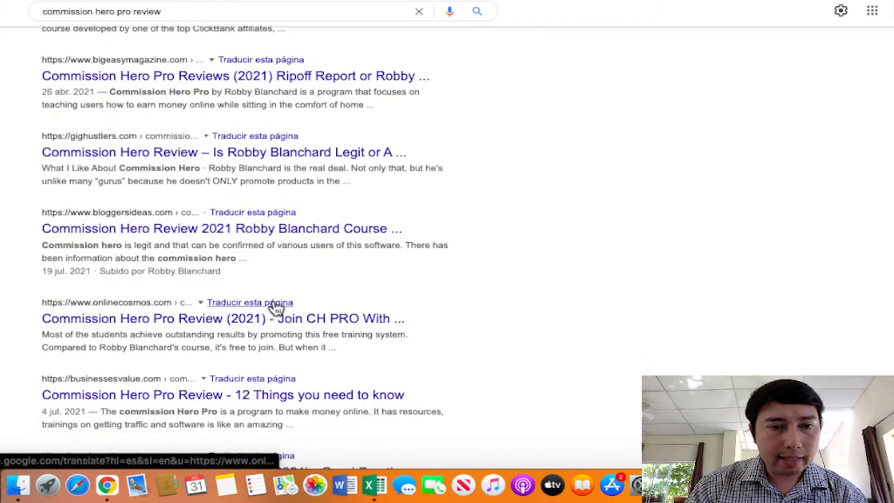
scroll(down, 3)
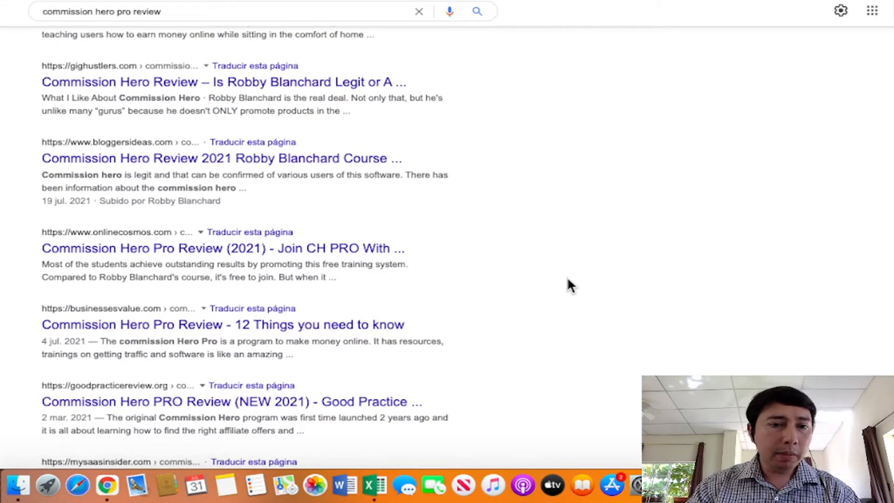
mouse_move(555, 278)
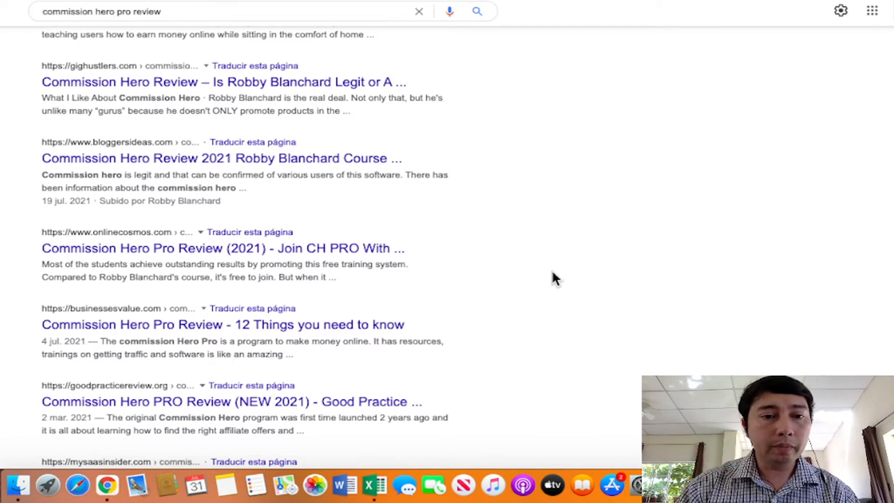
mouse_move(166, 324)
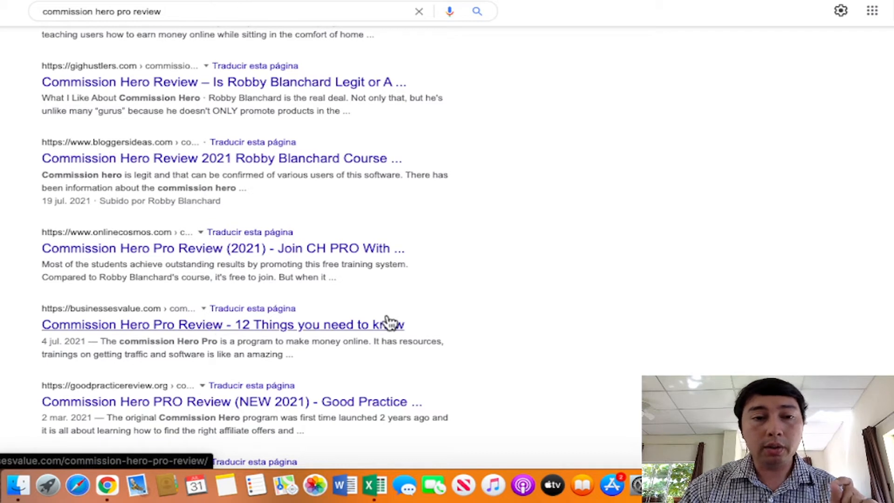
mouse_move(450, 302)
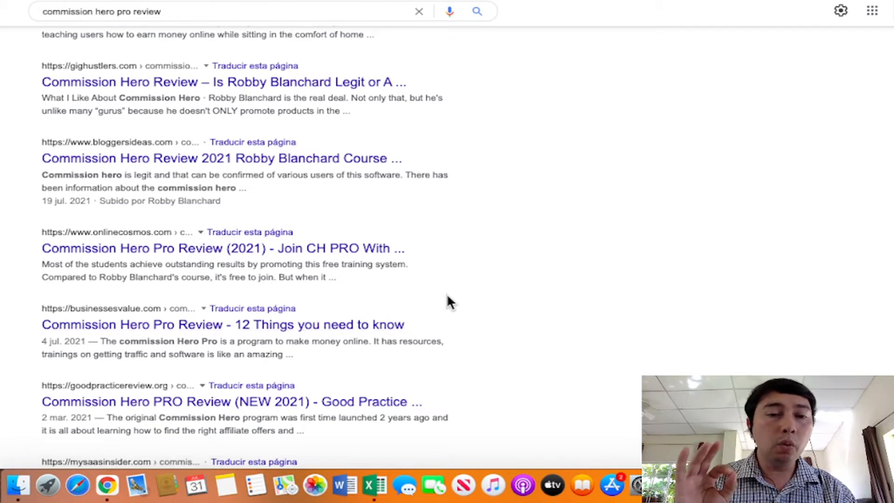
mouse_move(354, 288)
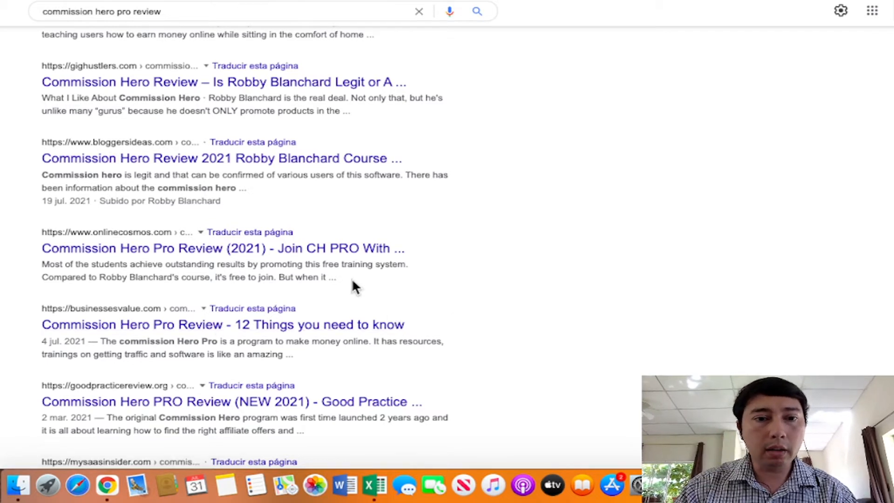
mouse_move(362, 331)
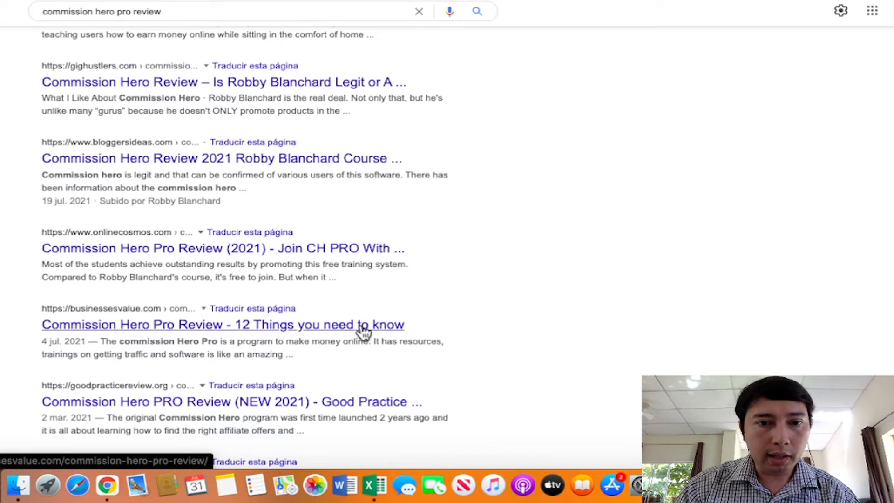
Visit the businessesvalue.com 'Commission Hero Pro Review - 12 Things you need to know' post and scroll through it.
click(223, 324)
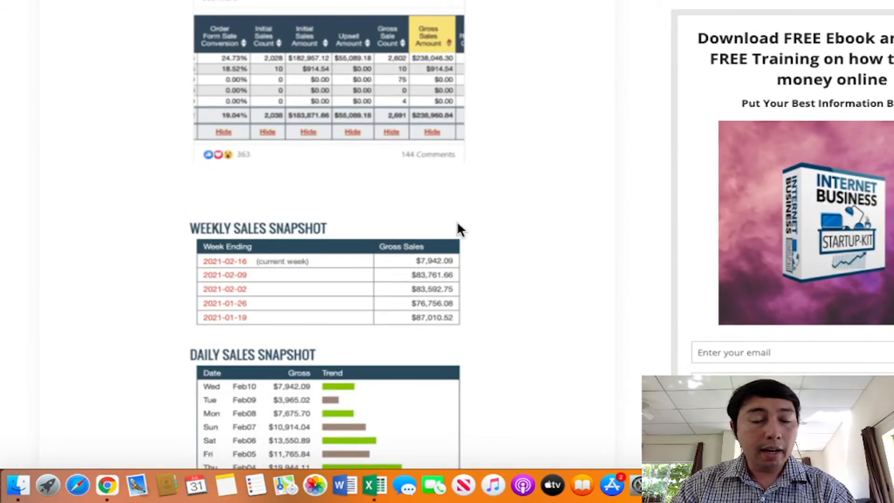
scroll(down, 3)
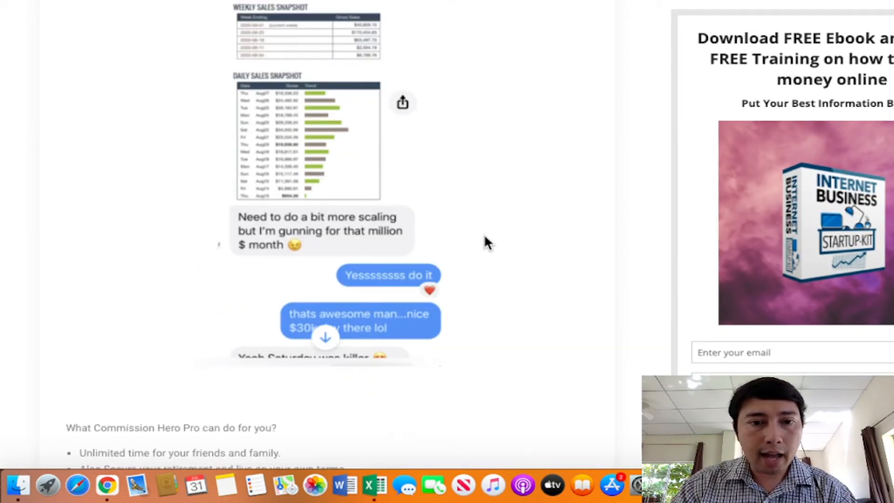
scroll(down, 3)
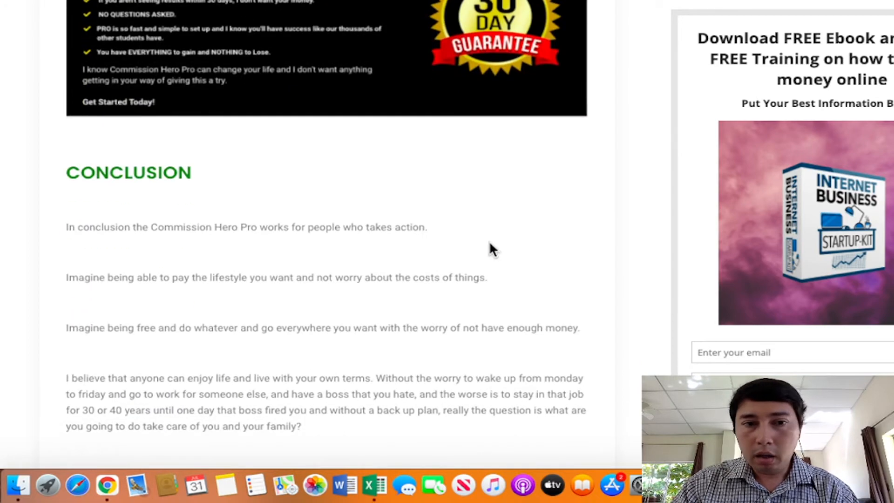
scroll(down, 3)
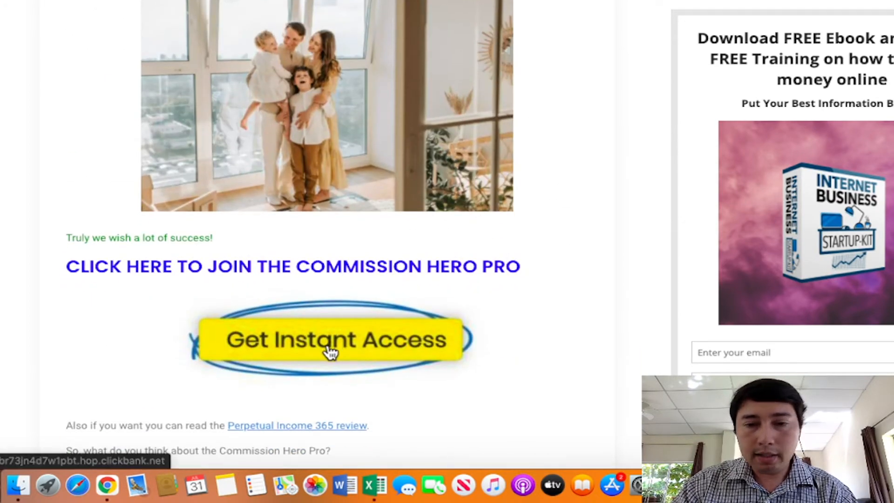
scroll(up, 3)
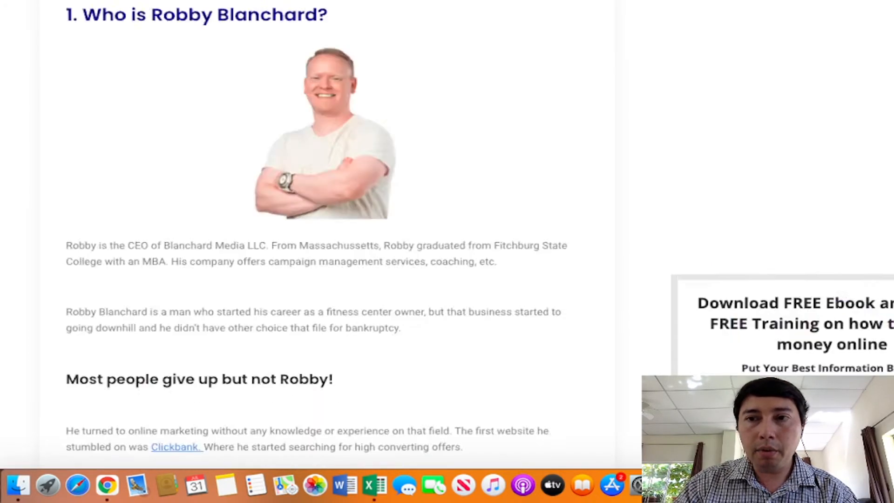
scroll(up, 3)
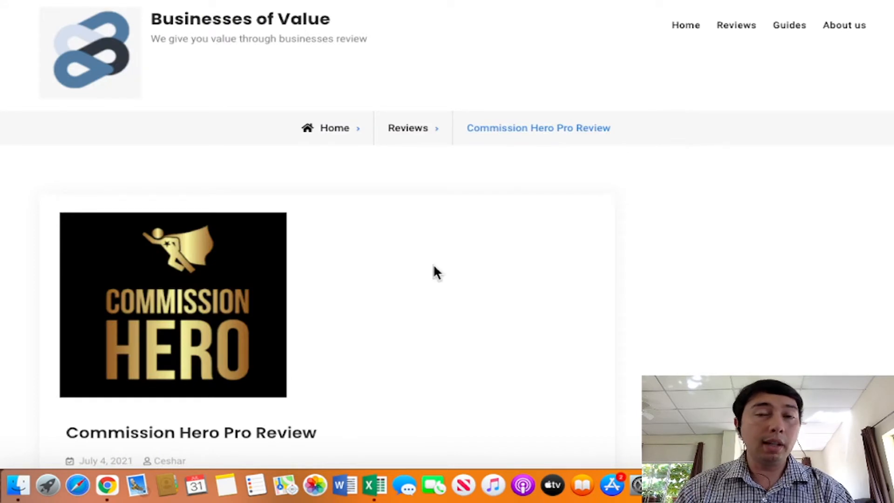
mouse_move(37, 26)
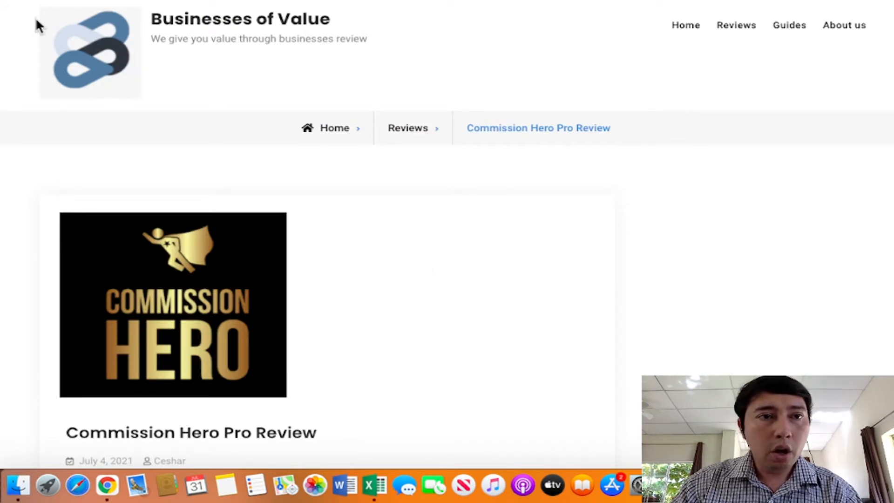
mouse_move(512, 249)
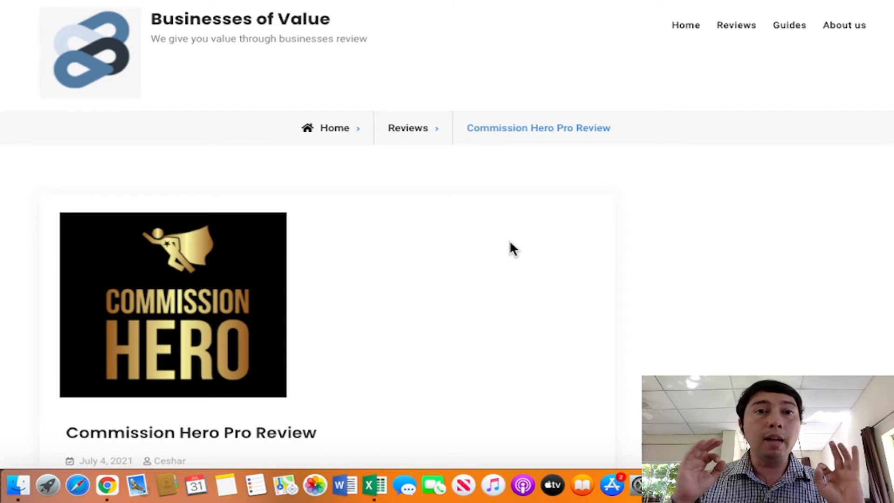
mouse_move(327, 438)
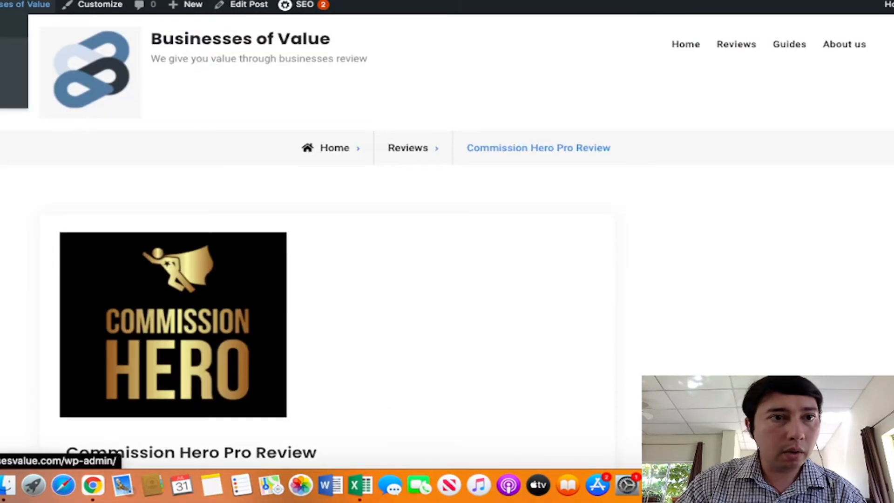
mouse_move(336, 205)
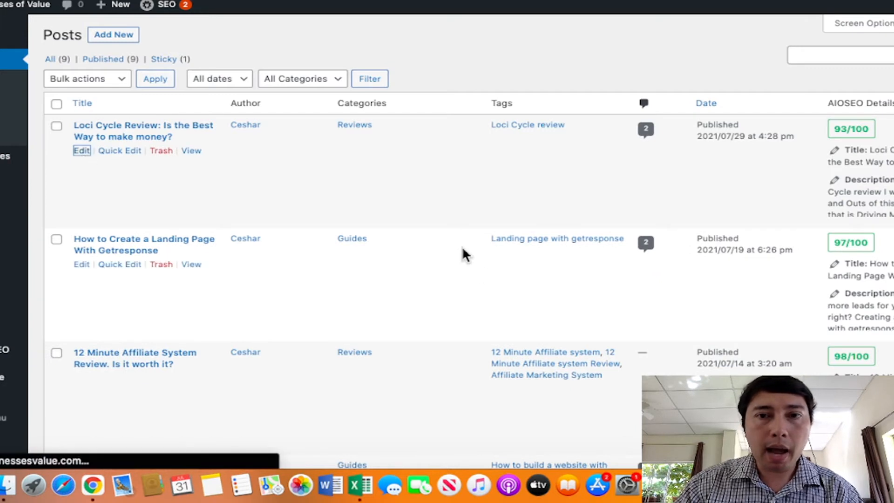
Begin editing the 'Loci Cycle Review: Is the Best Way to make money?' post from the posts list.
click(82, 150)
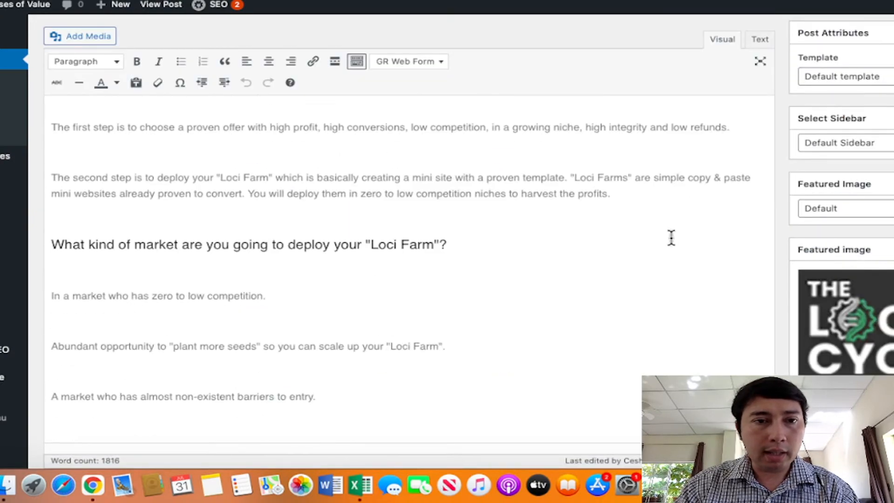
scroll(down, 3)
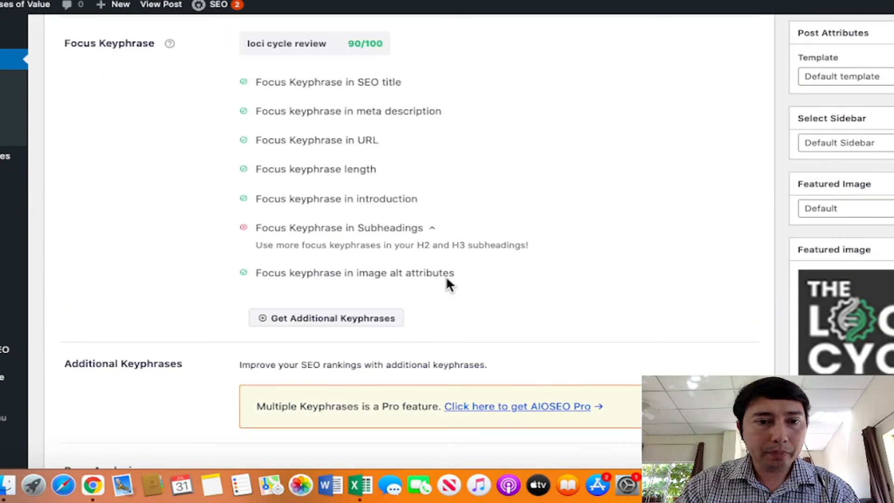
scroll(up, 3)
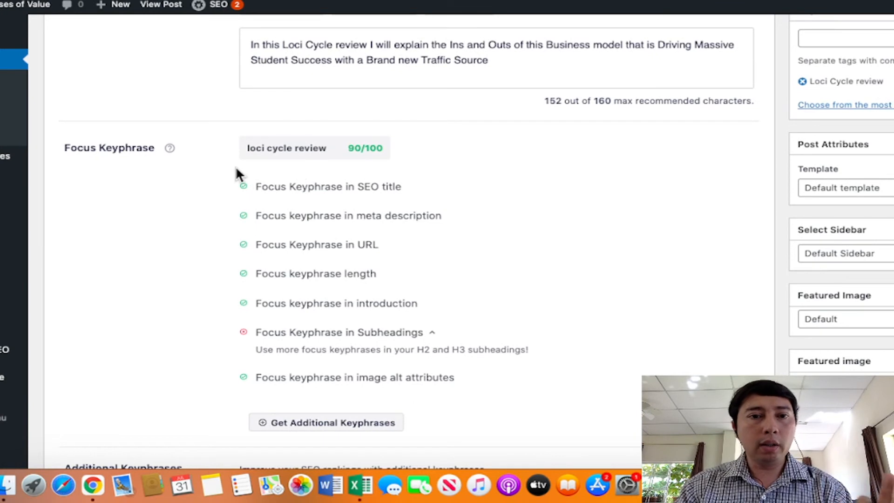
scroll(up, 3)
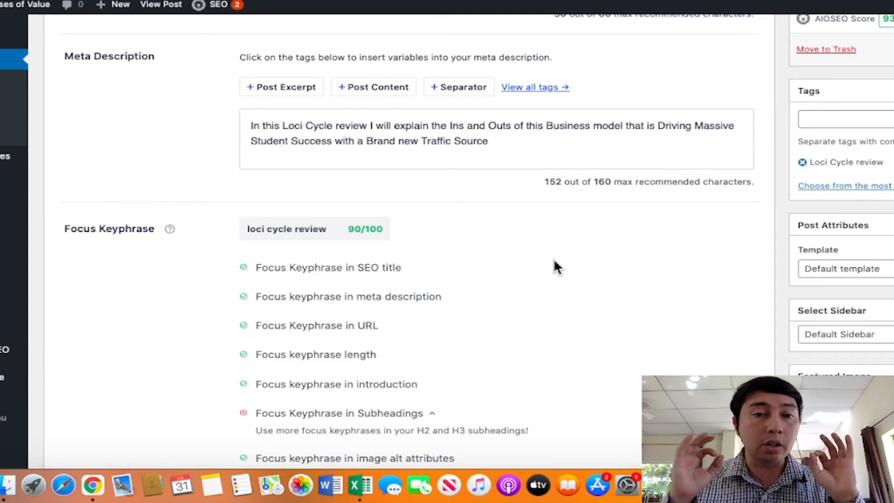
scroll(down, 3)
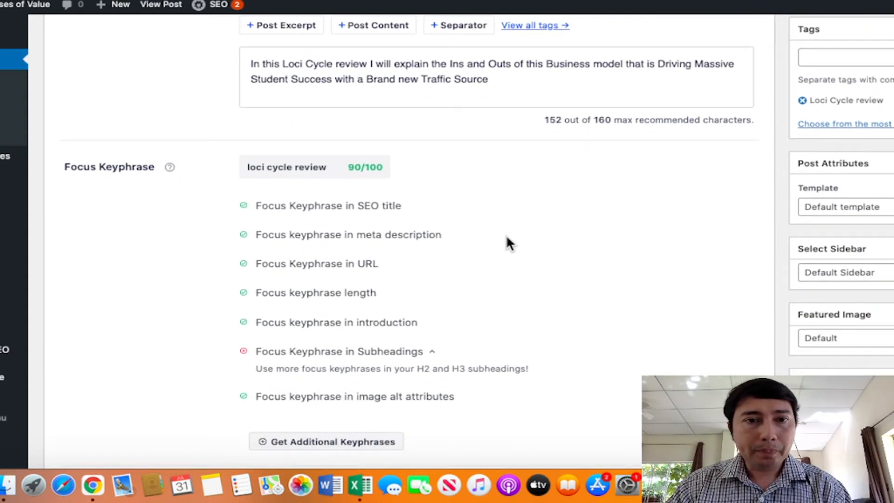
mouse_move(85, 172)
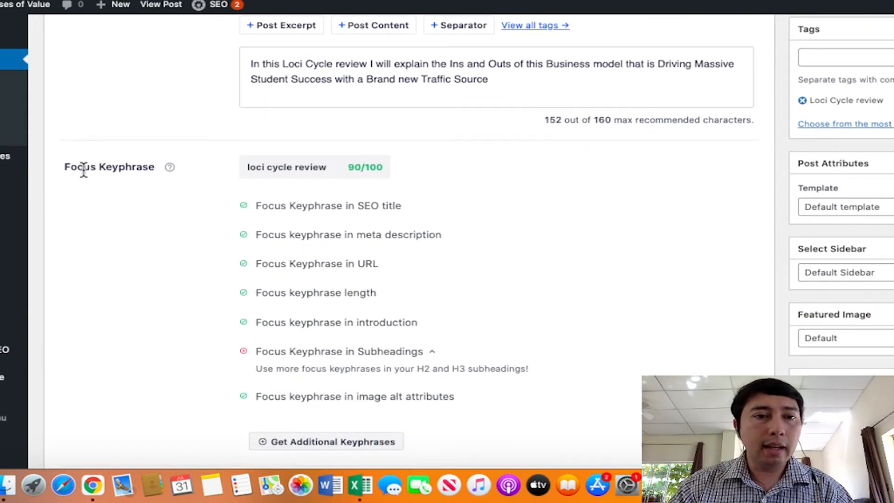
mouse_move(381, 218)
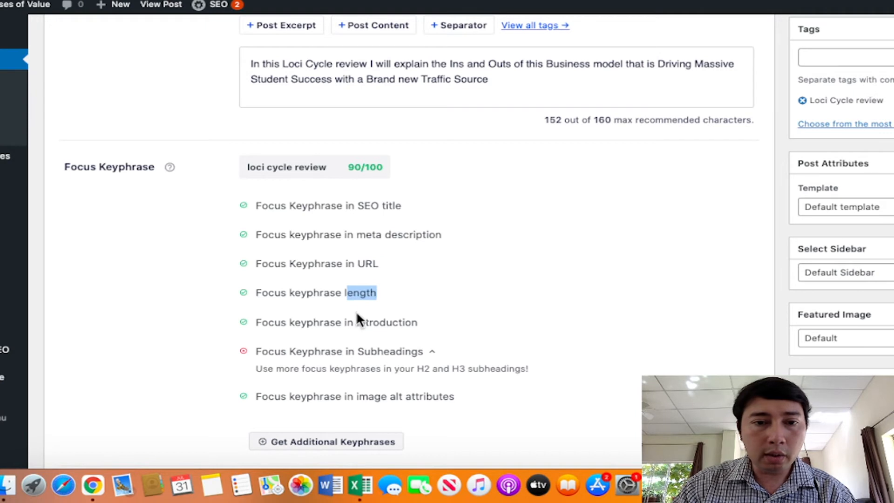
scroll(down, 3)
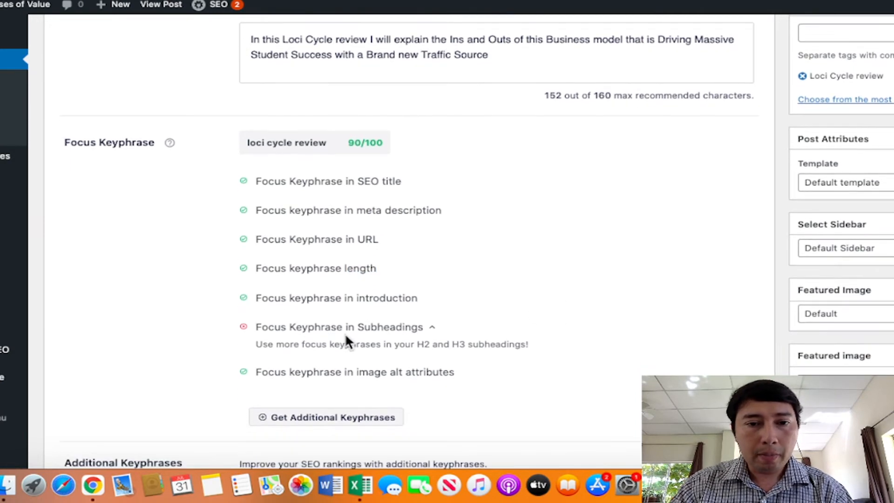
mouse_move(413, 328)
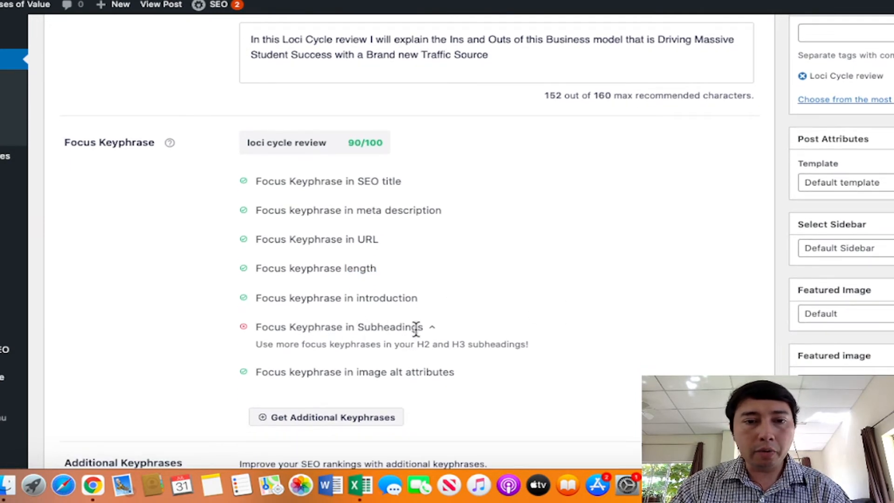
mouse_move(413, 342)
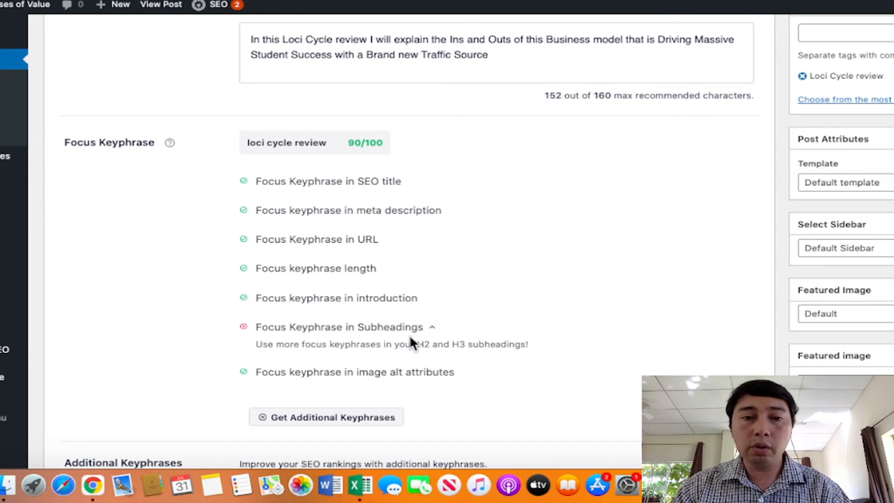
mouse_move(387, 367)
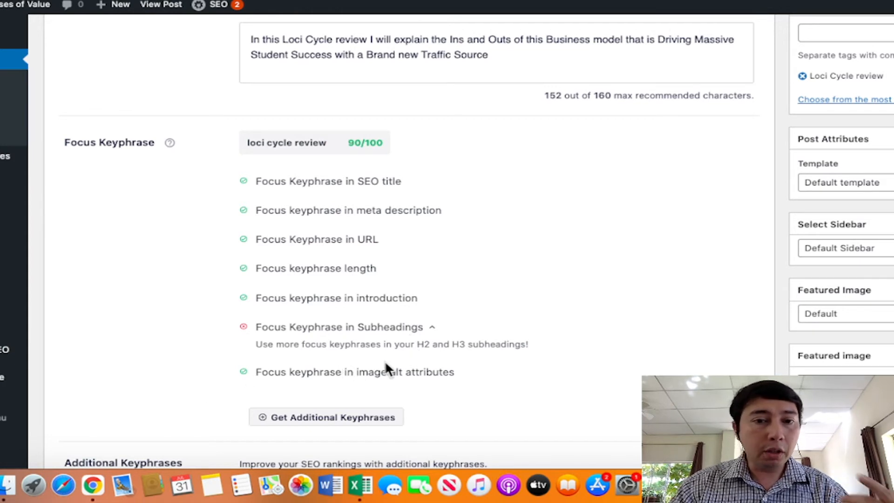
mouse_move(507, 363)
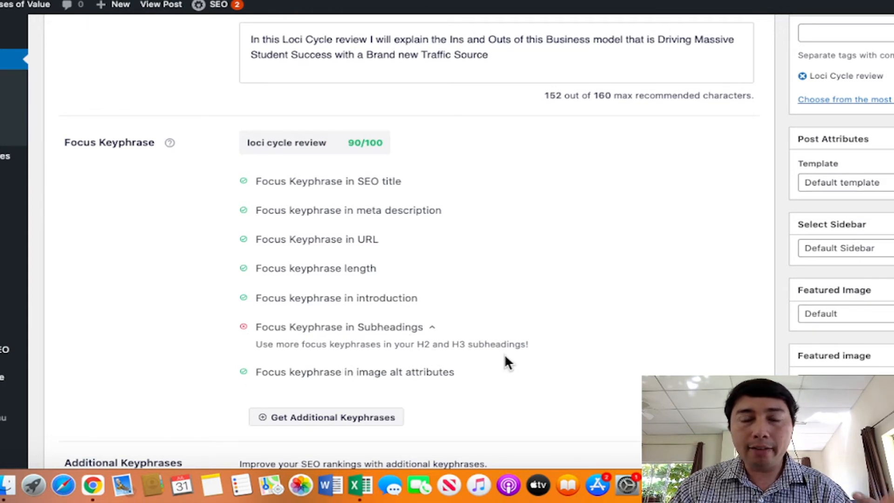
scroll(down, 3)
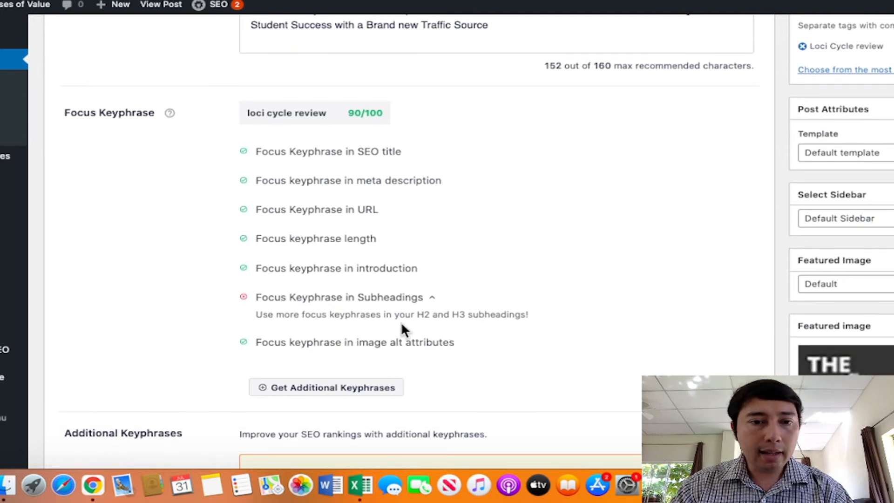
mouse_move(333, 354)
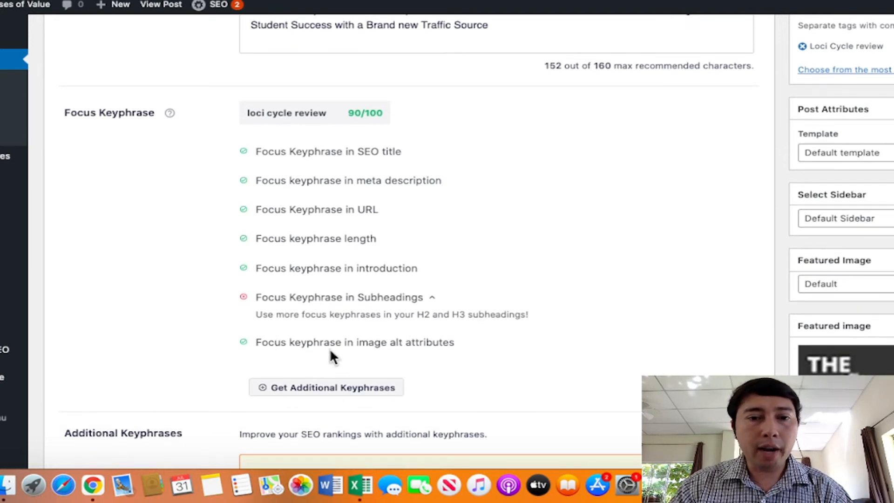
mouse_move(388, 354)
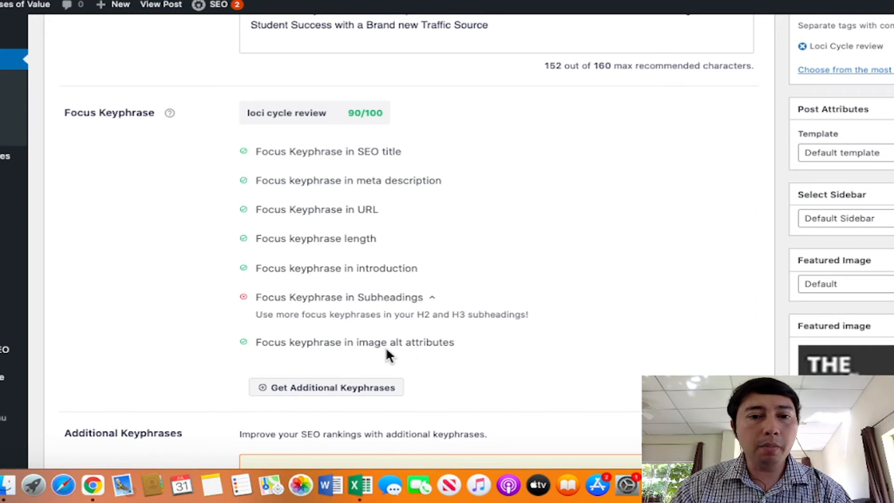
scroll(up, 3)
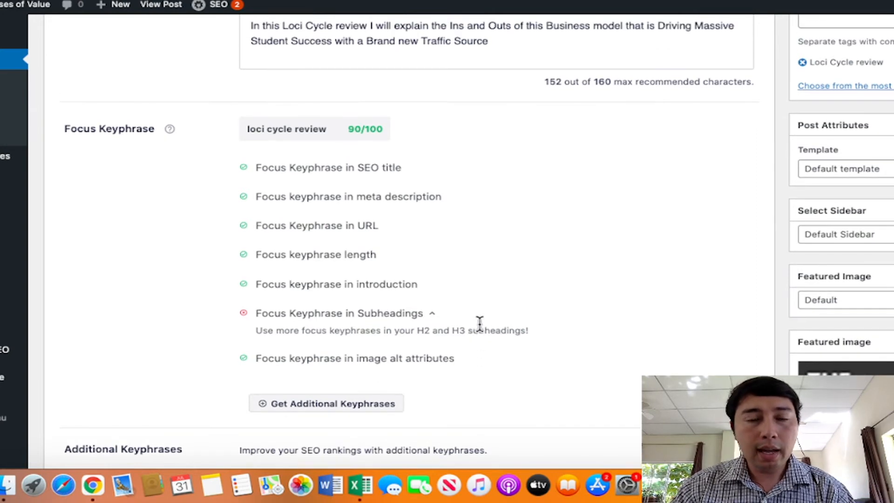
Review the Readability checks in Page Analysis, noting the transition-words and consecutive-sentences errors.
scroll(down, 3)
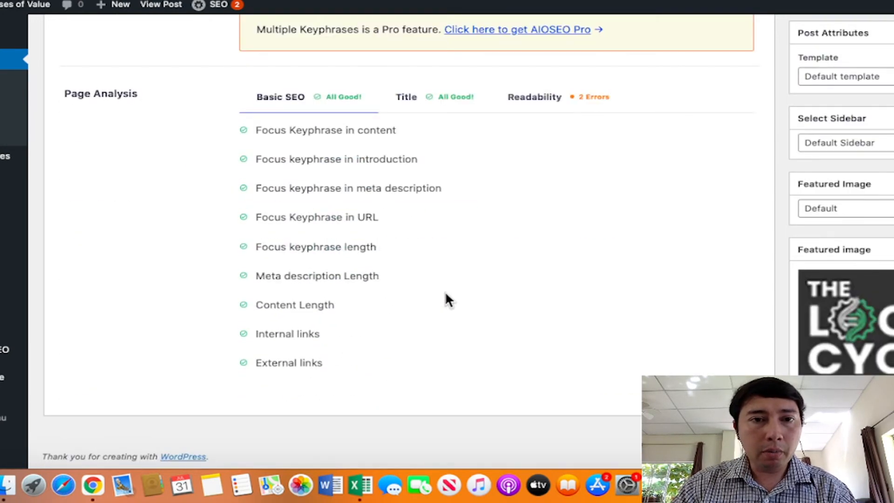
mouse_move(264, 132)
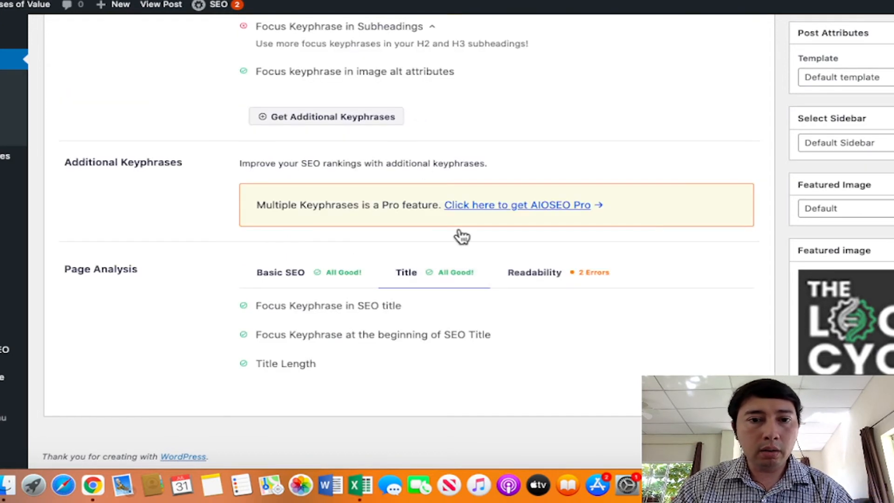
mouse_move(302, 354)
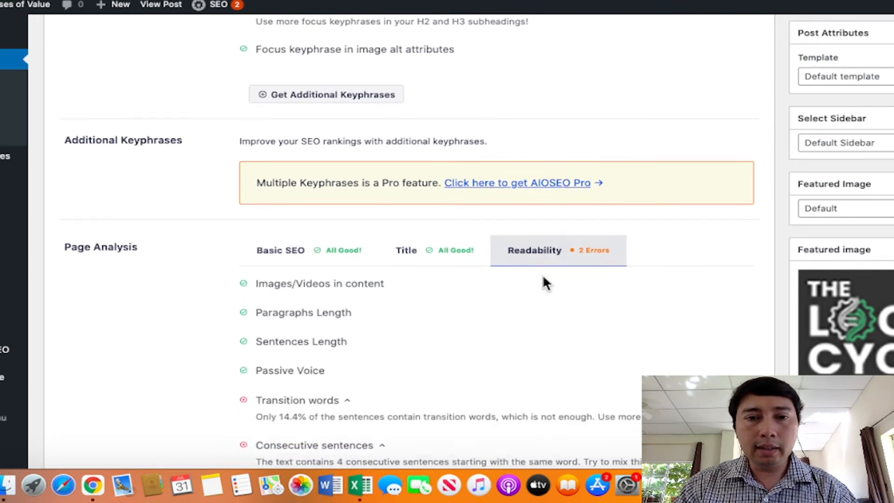
scroll(down, 3)
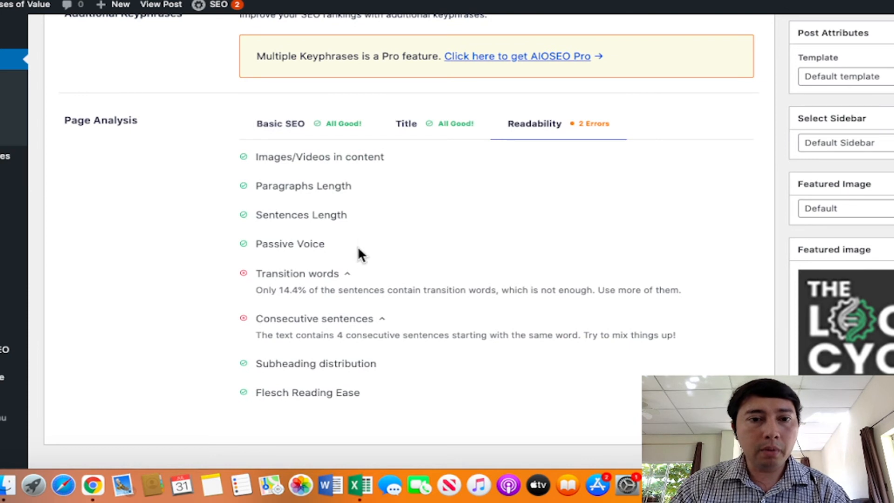
mouse_move(461, 268)
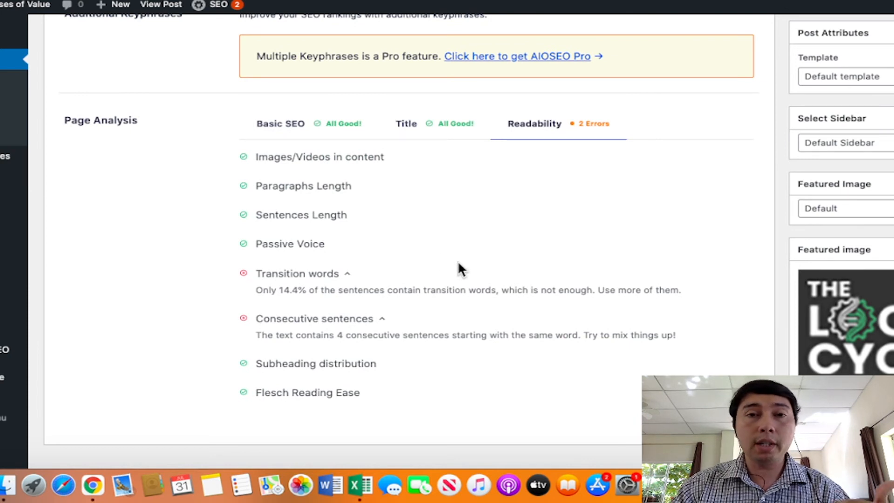
mouse_move(424, 299)
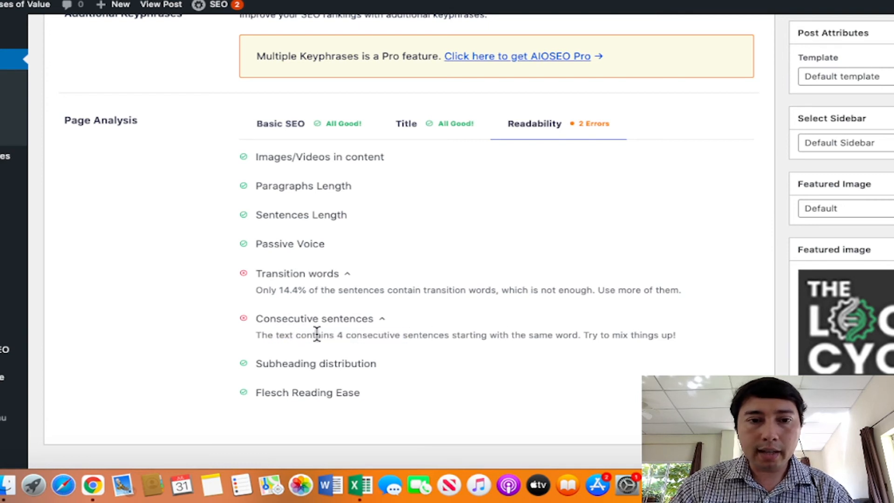
mouse_move(462, 339)
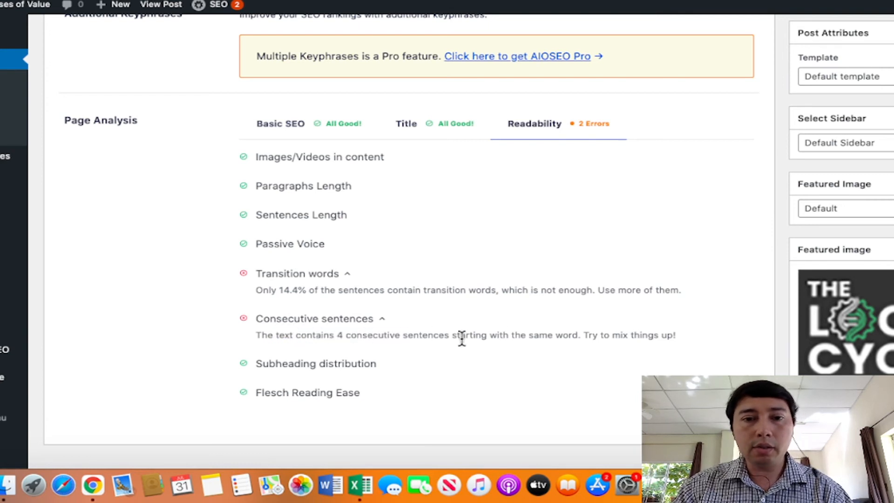
double_click(595, 335)
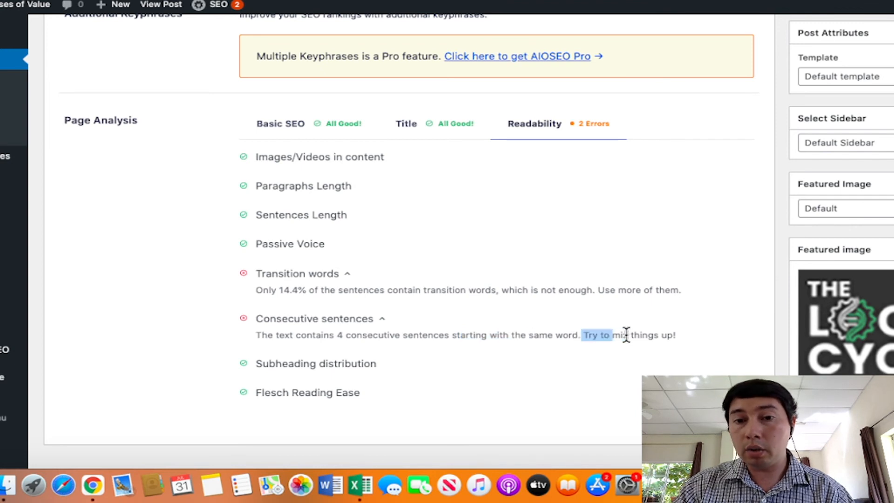
scroll(down, 3)
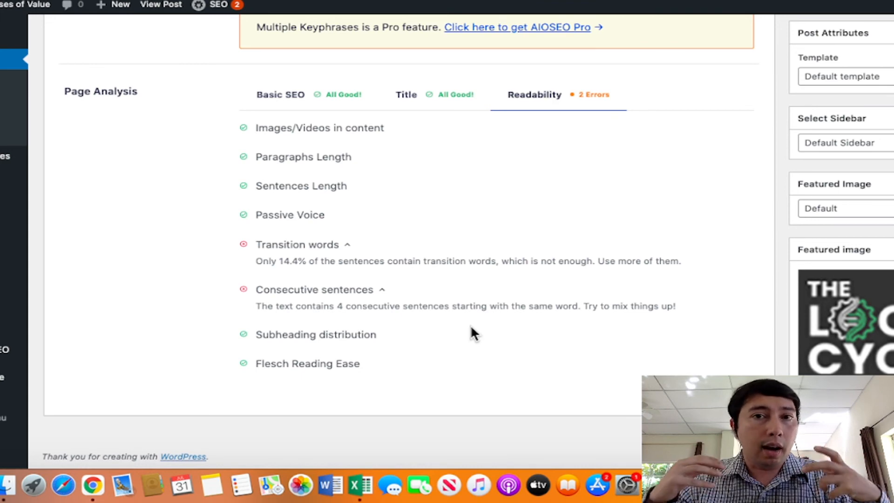
scroll(up, 3)
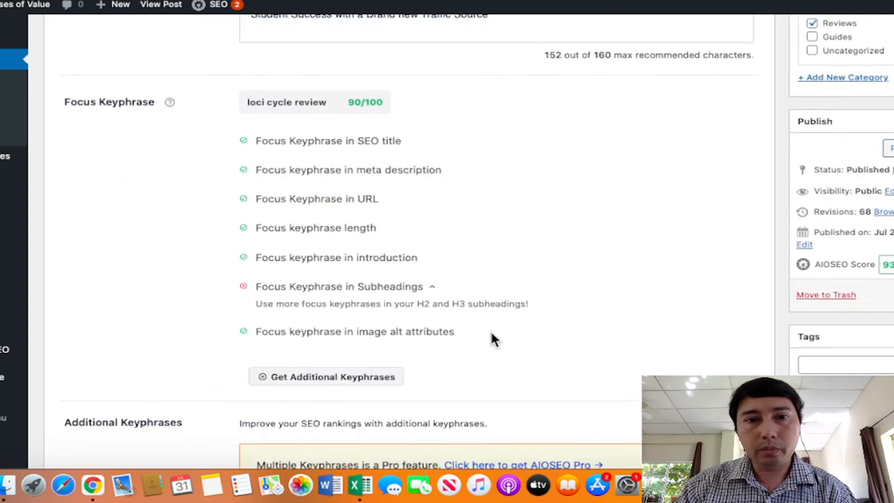
scroll(up, 3)
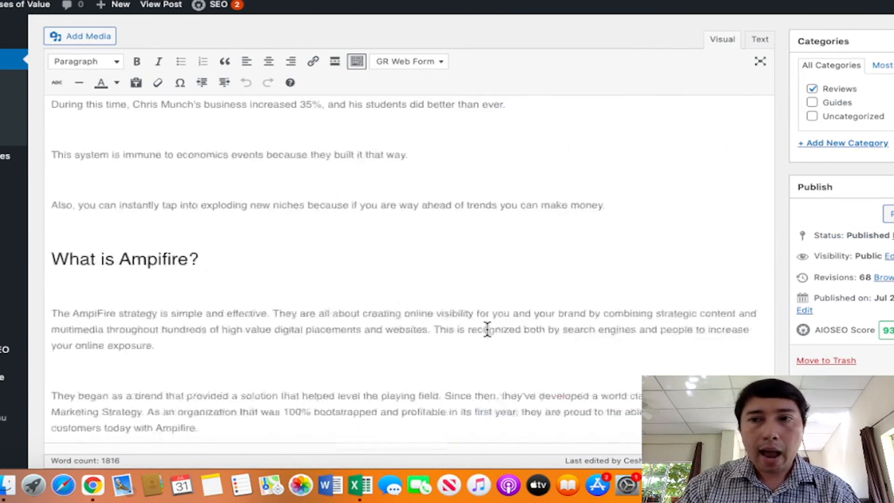
scroll(up, 3)
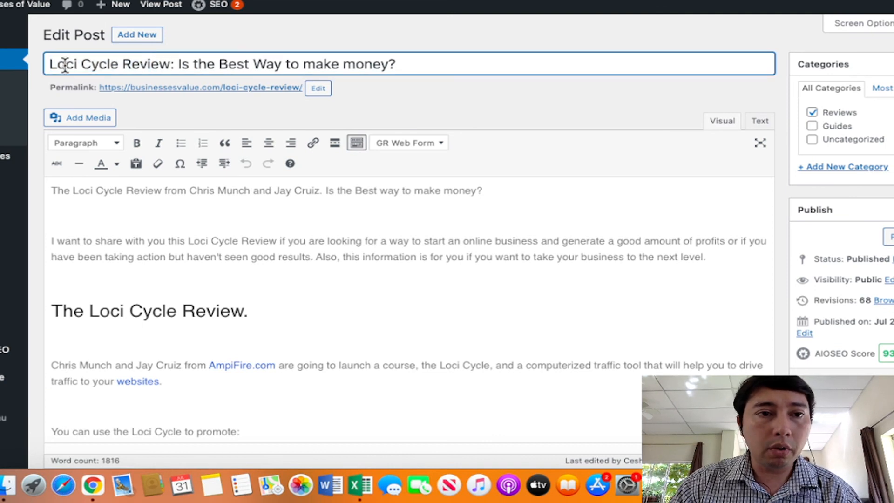
mouse_move(468, 302)
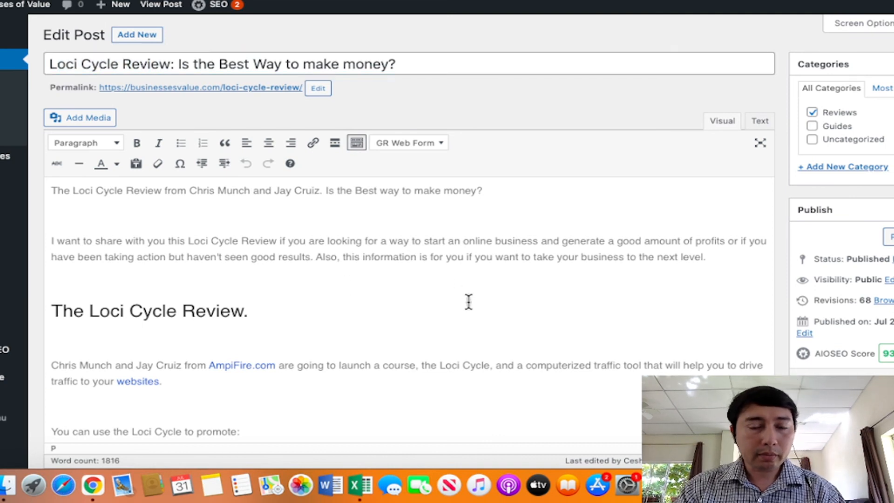